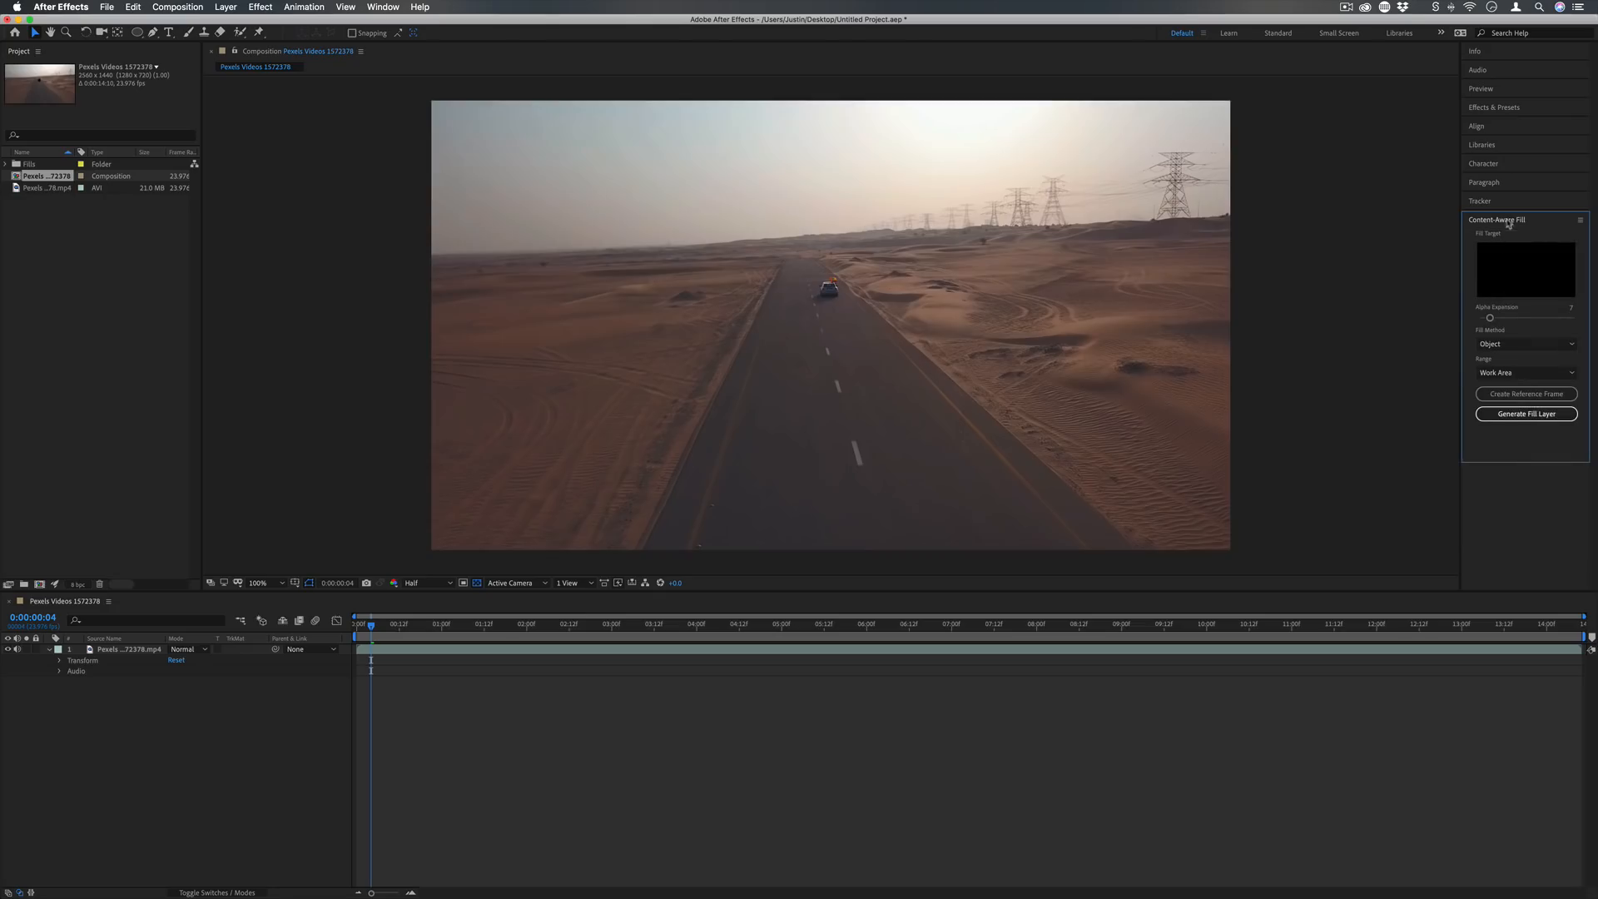
Show the Content-Aware Fill panel and select the road footage layer for masking.
click(383, 6)
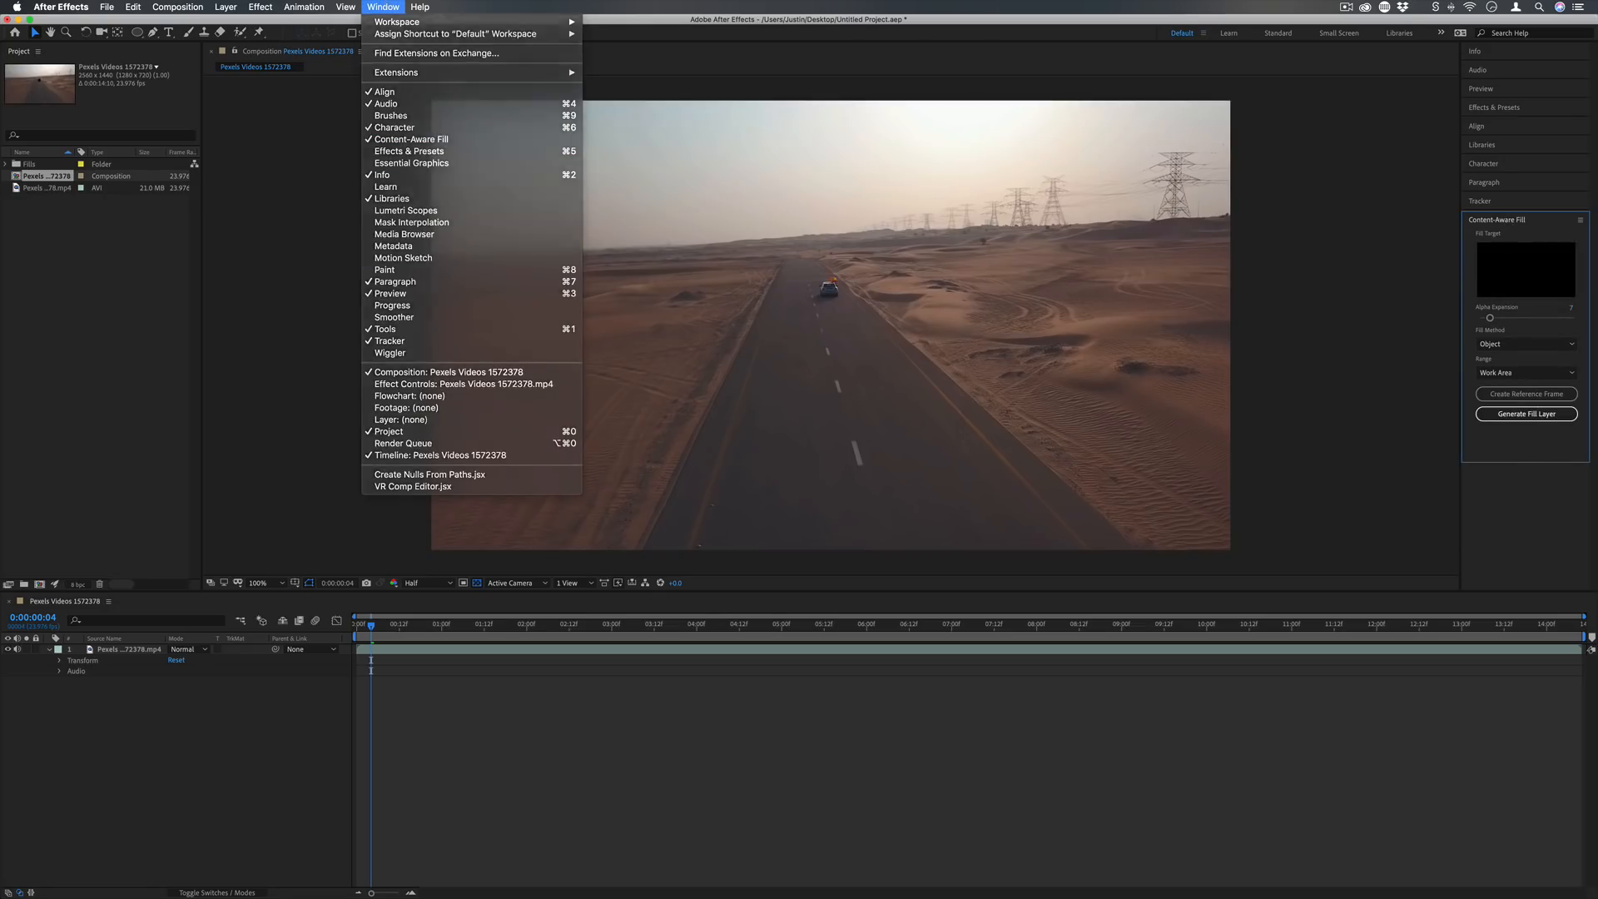
click(383, 7)
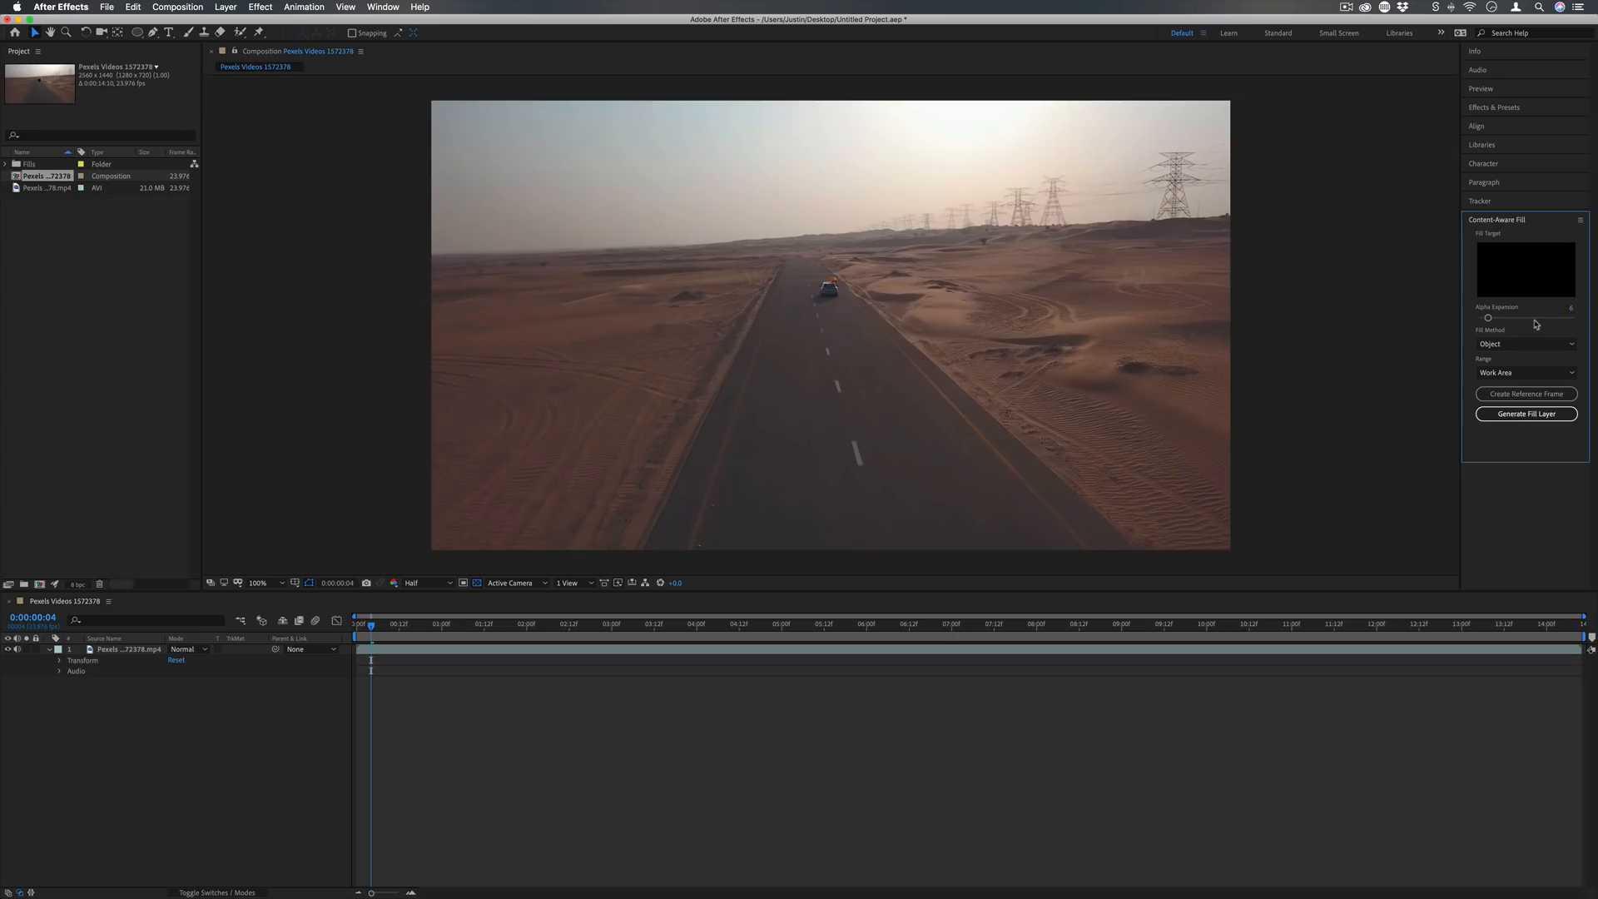
mouse_move(1557, 501)
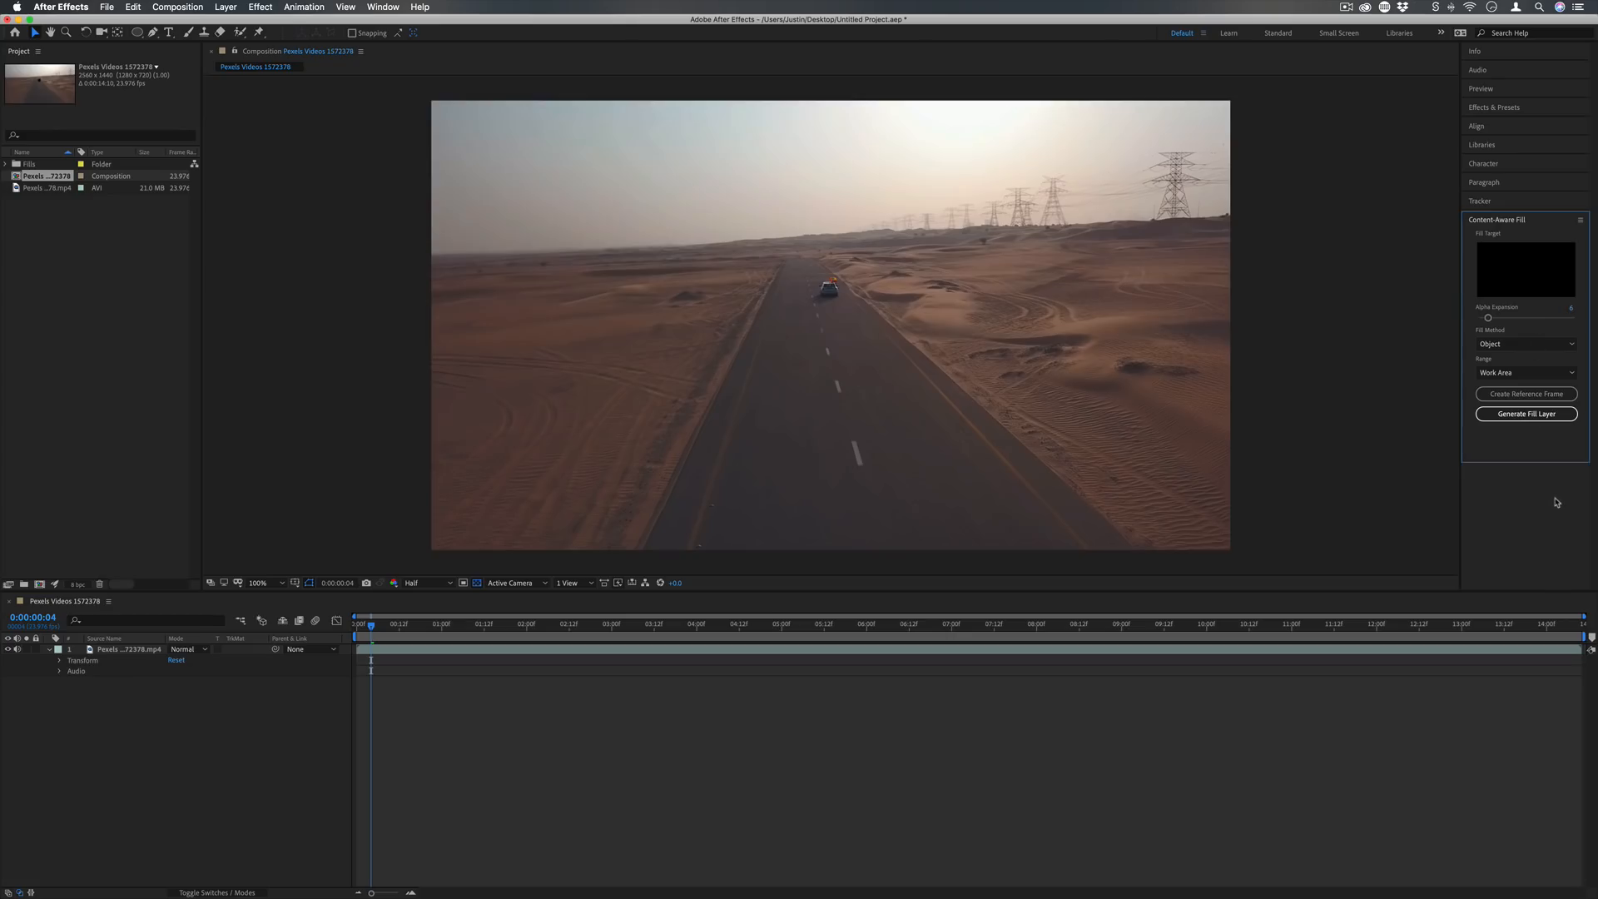
mouse_move(1297, 430)
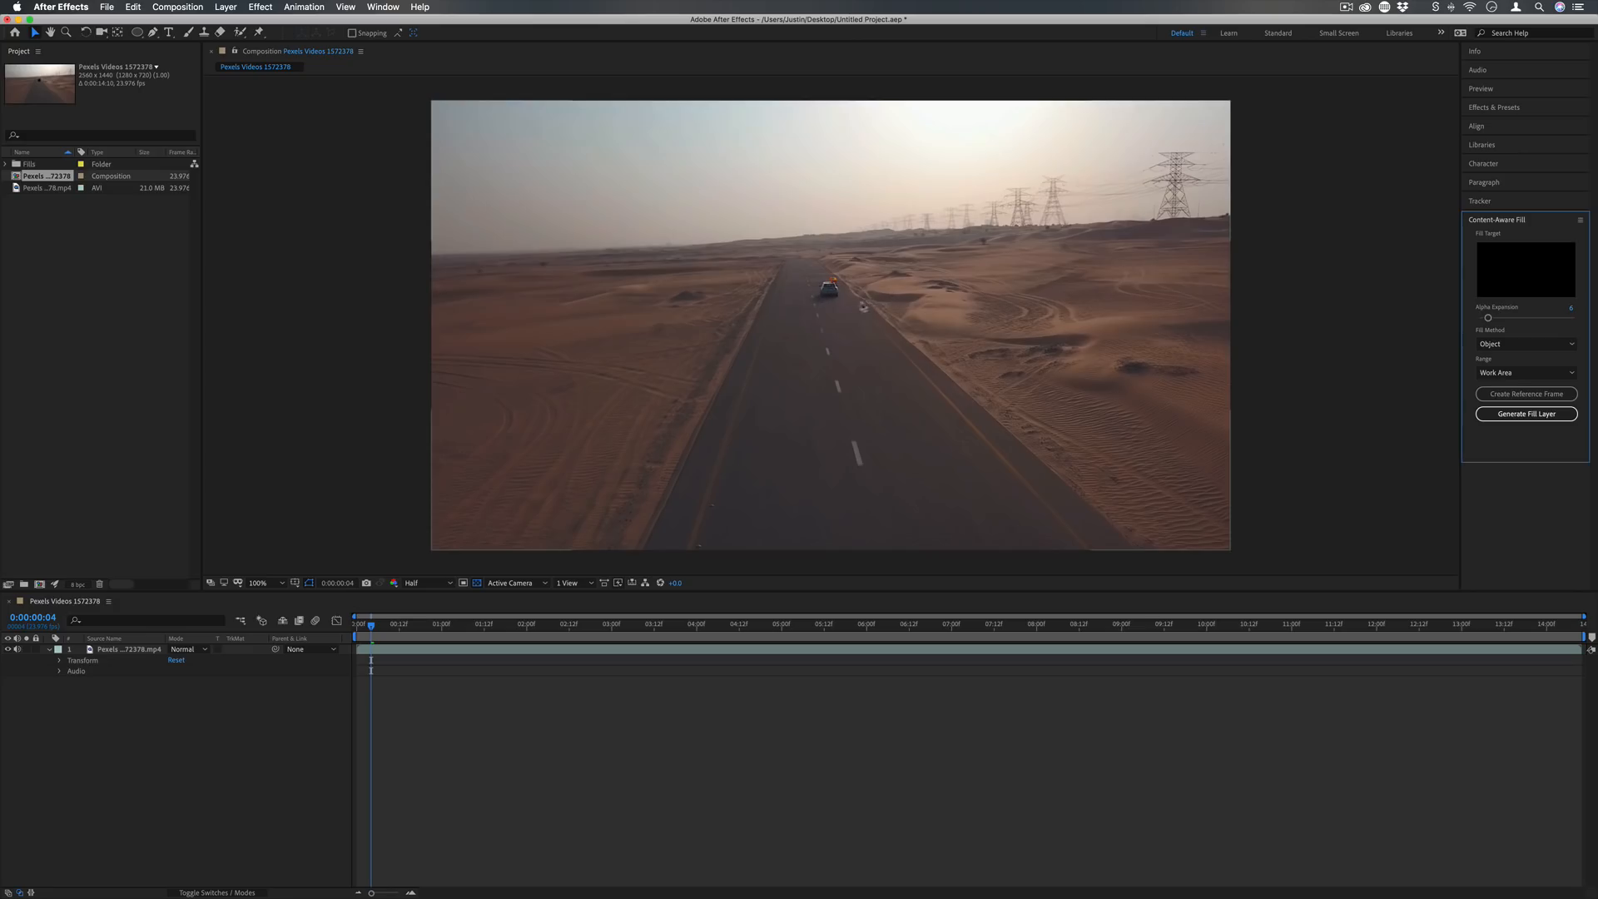
mouse_move(826, 301)
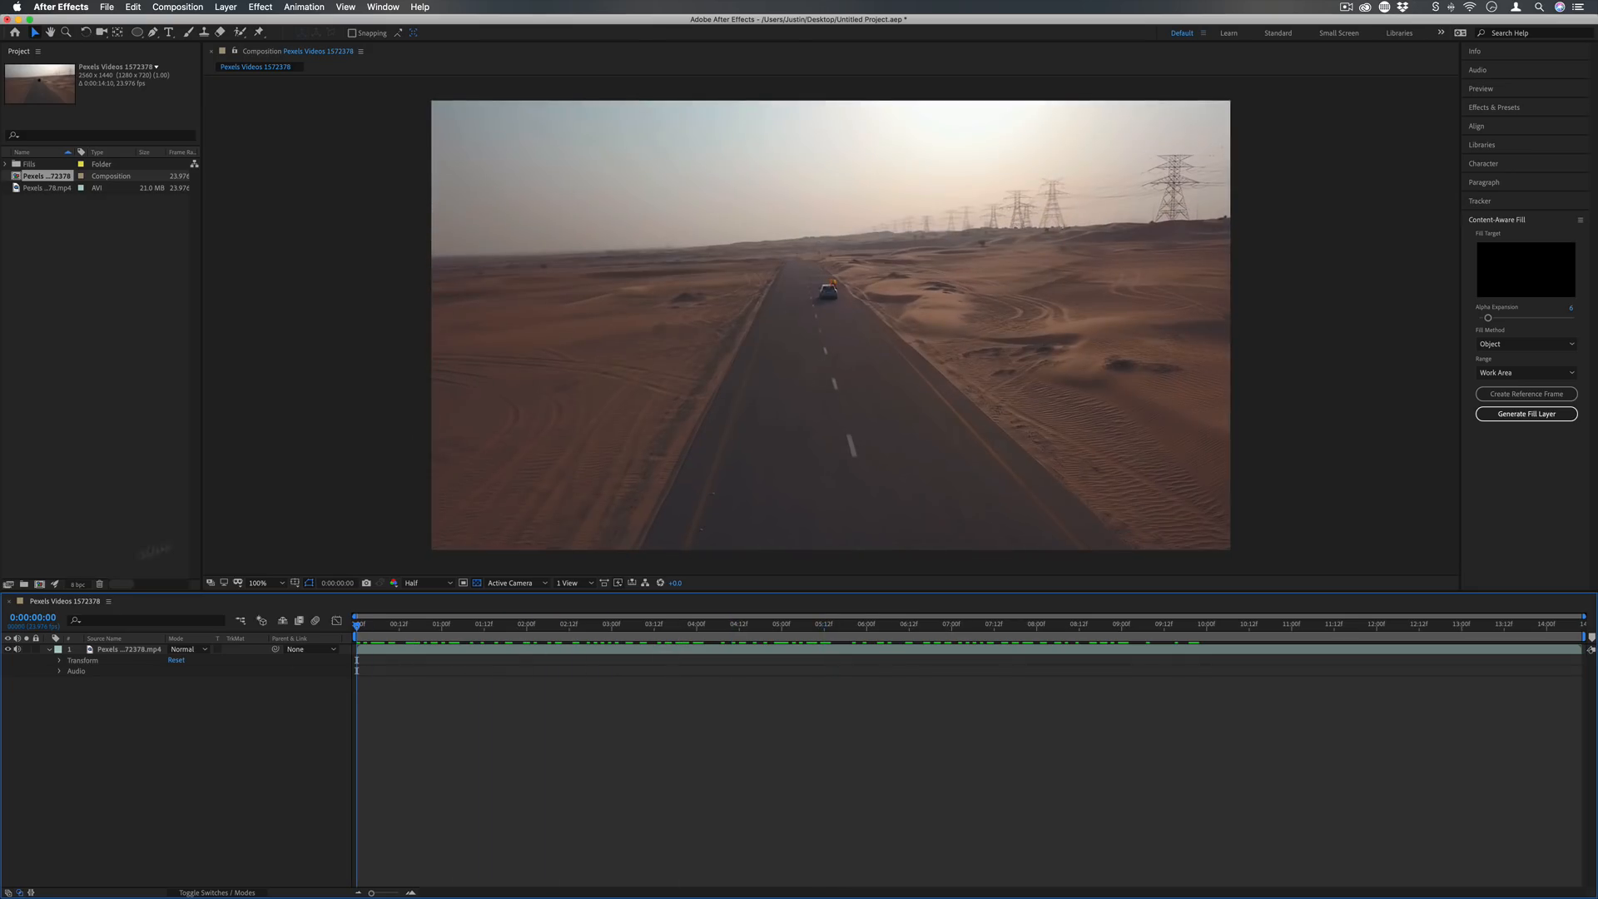
click(128, 650)
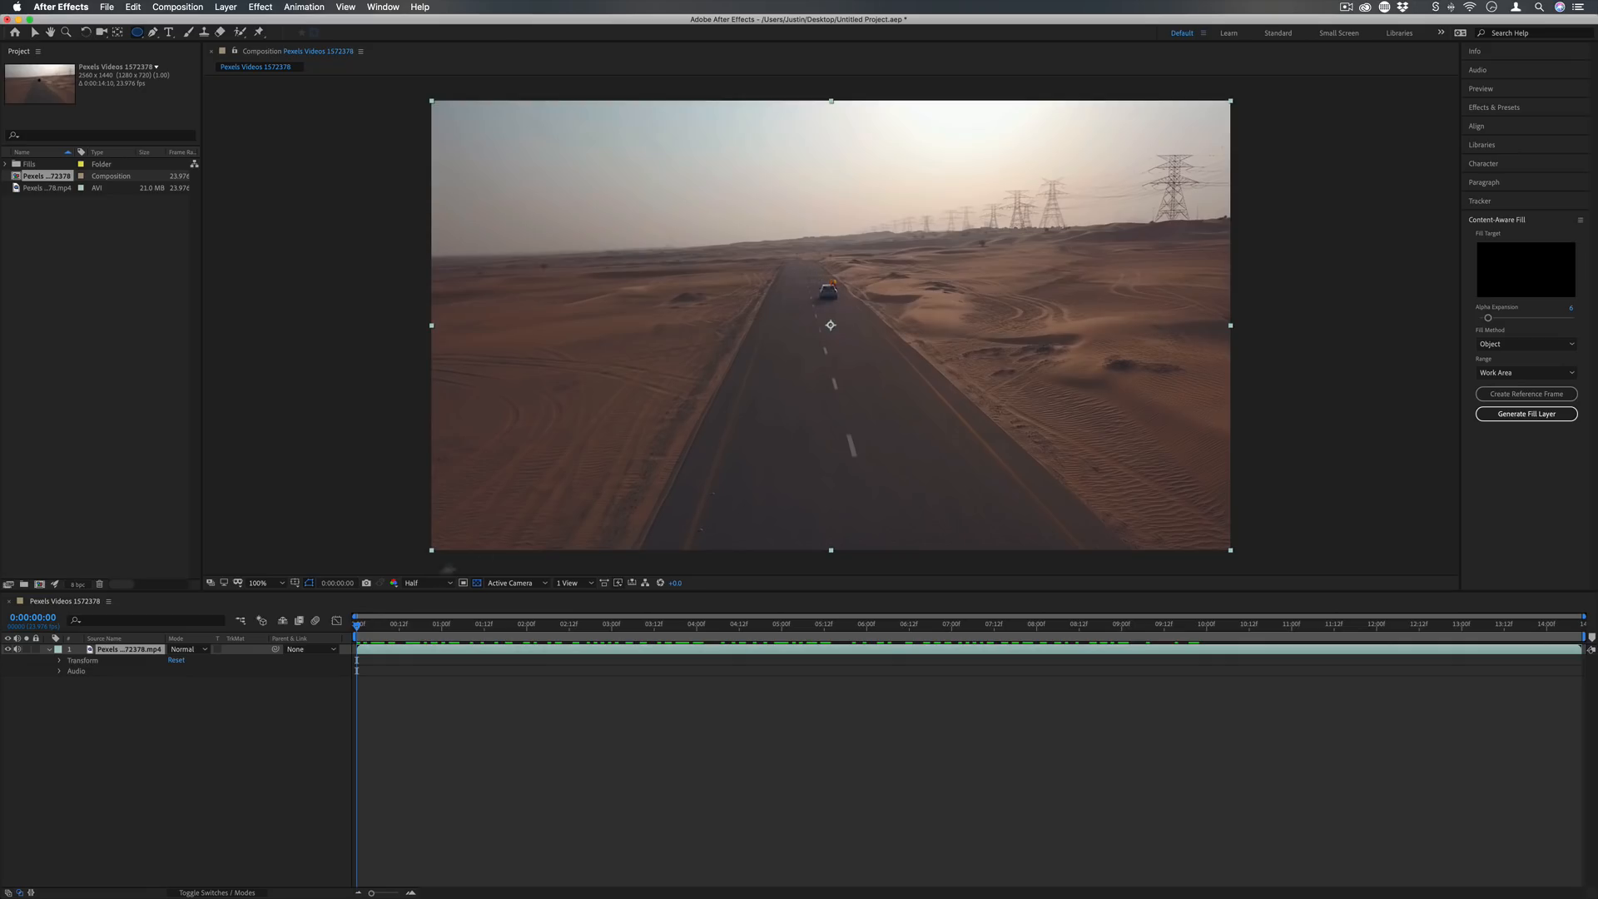
mouse_move(403, 634)
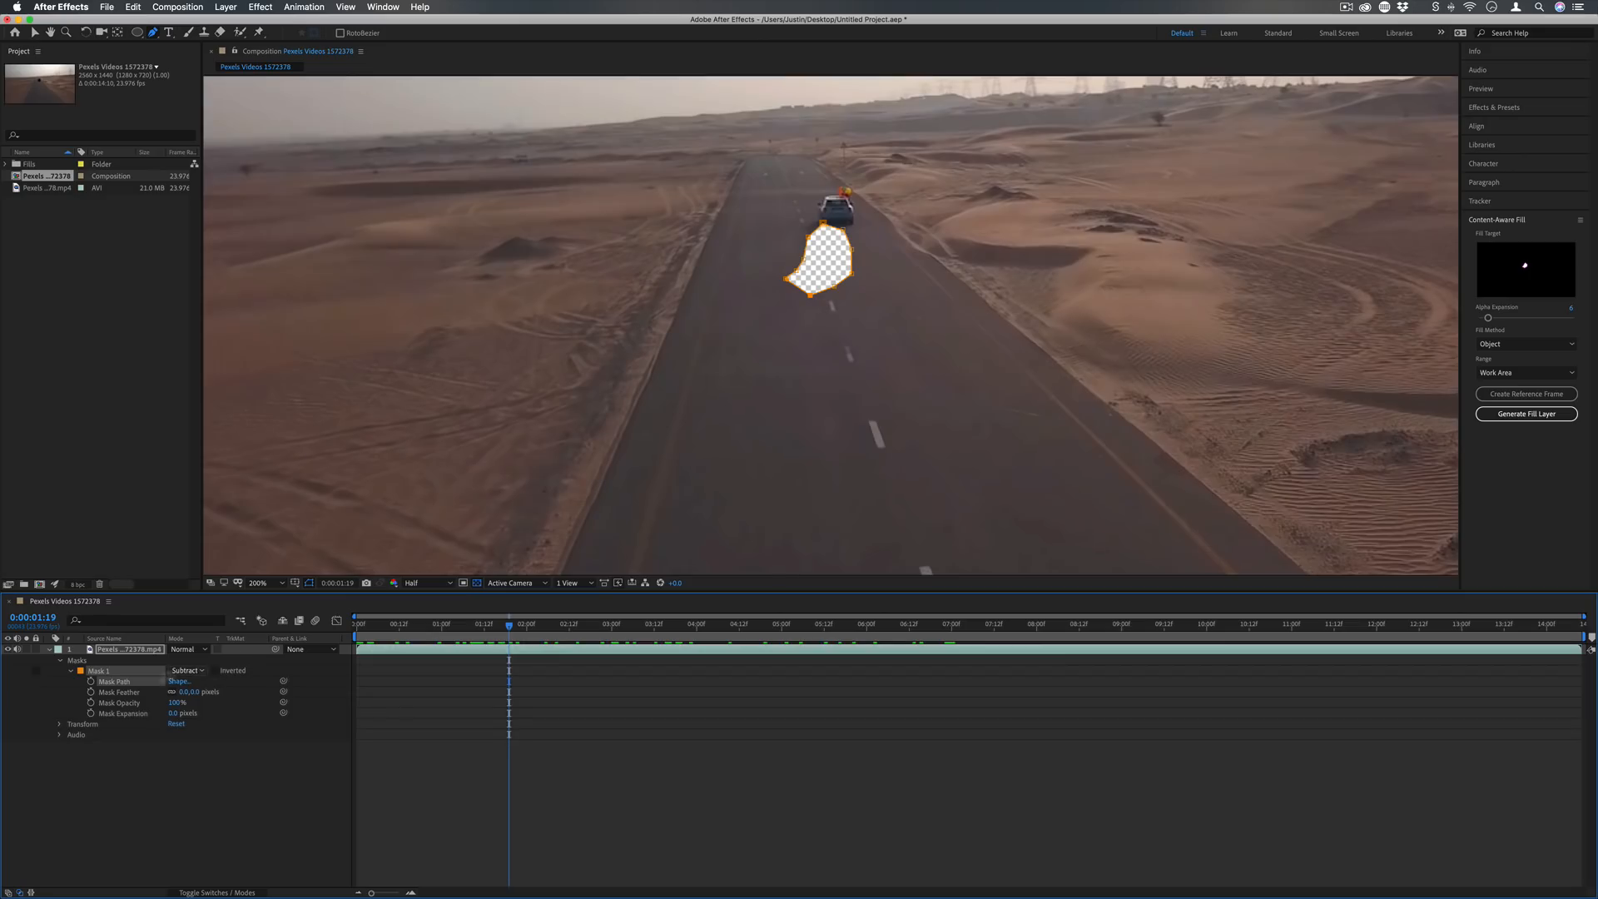
mouse_move(92, 686)
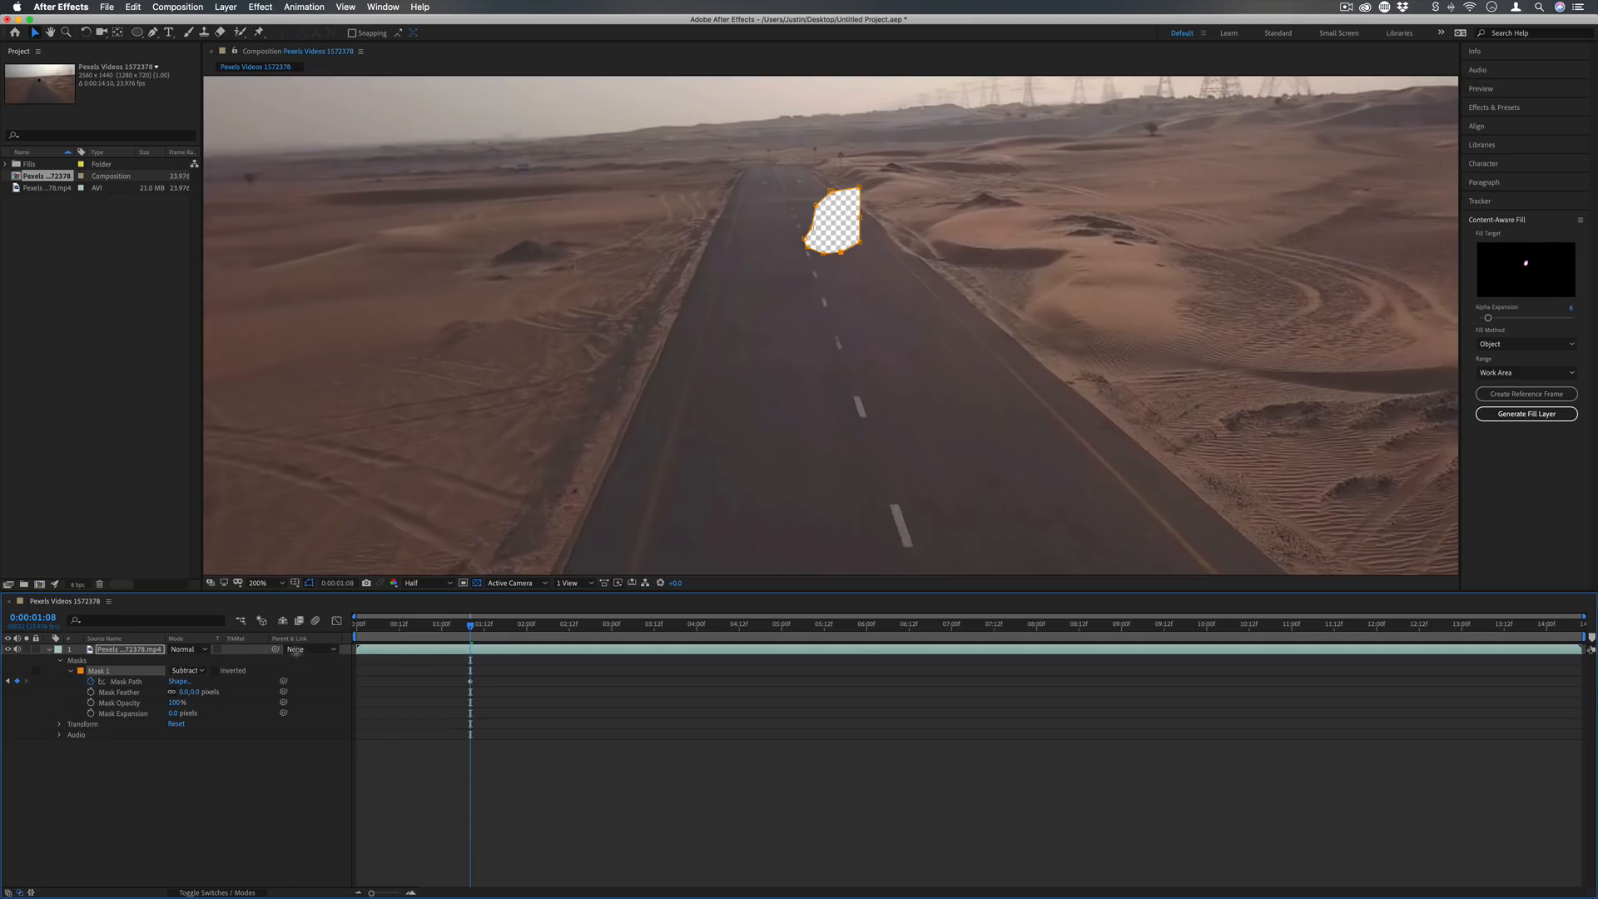
Set the car mask mode to None and reshape its path to follow the car, adding Mask Path keyframes.
click(188, 669)
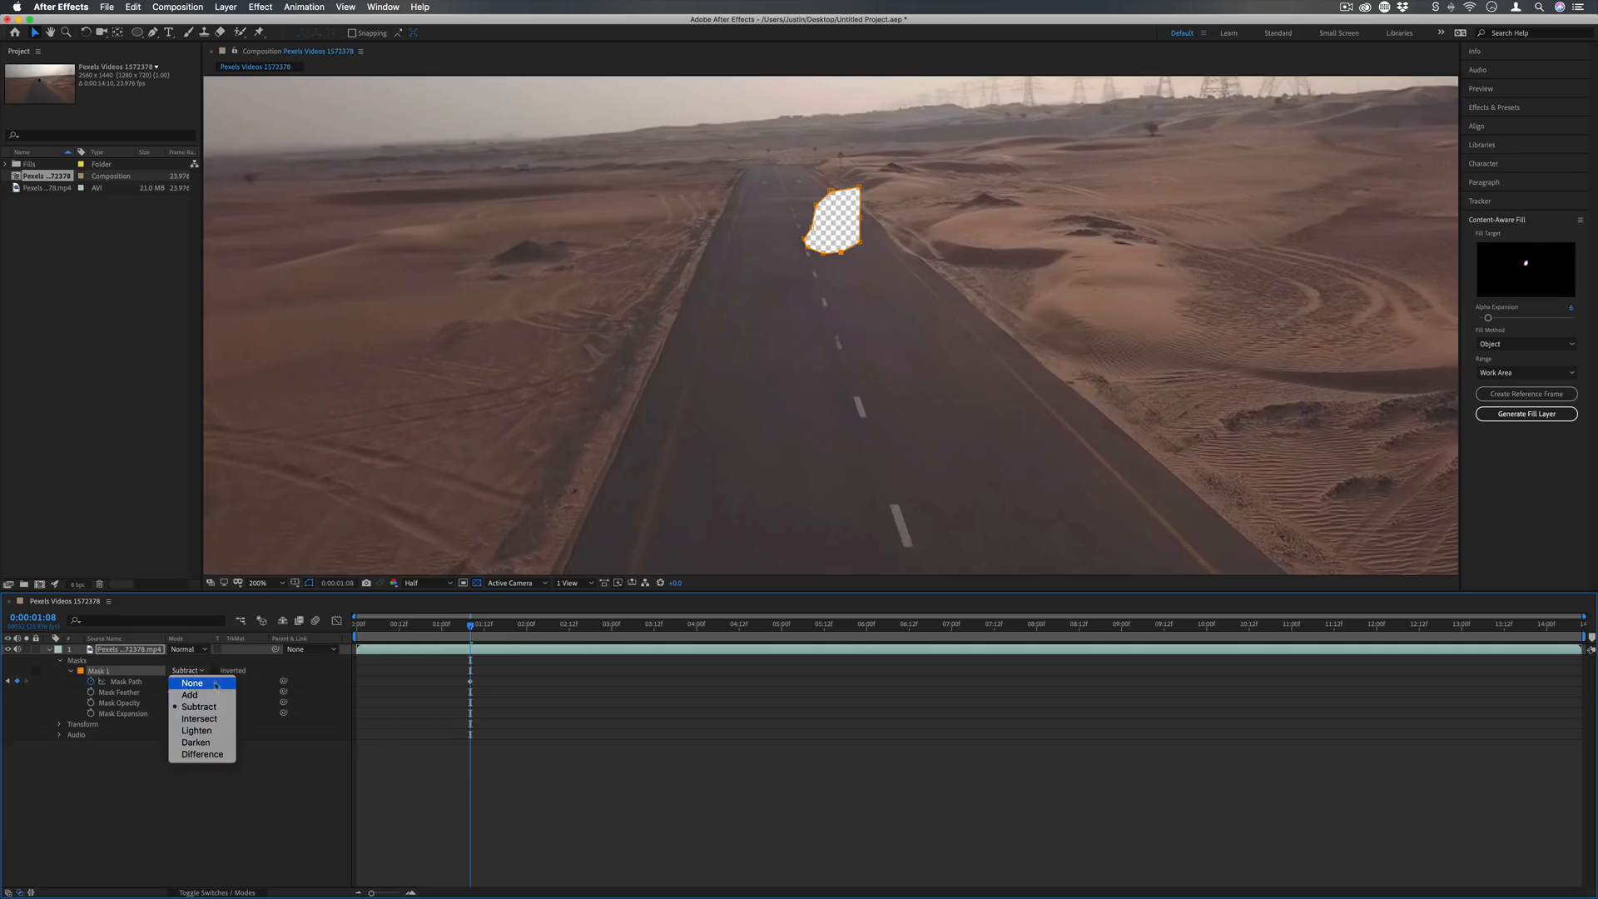
click(189, 682)
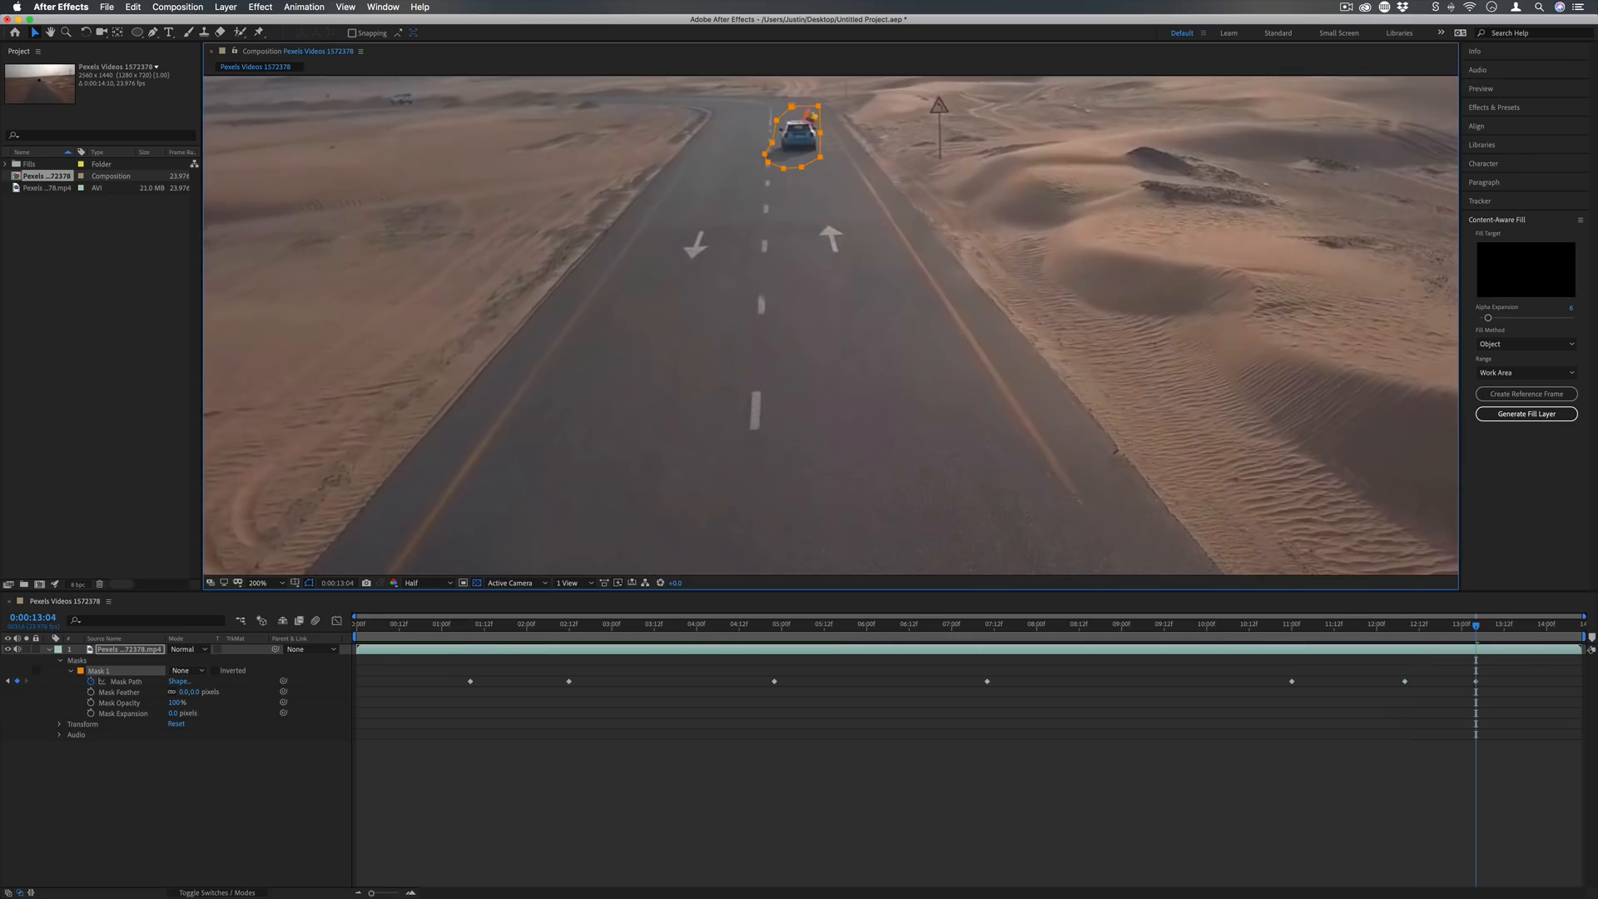
click(1527, 624)
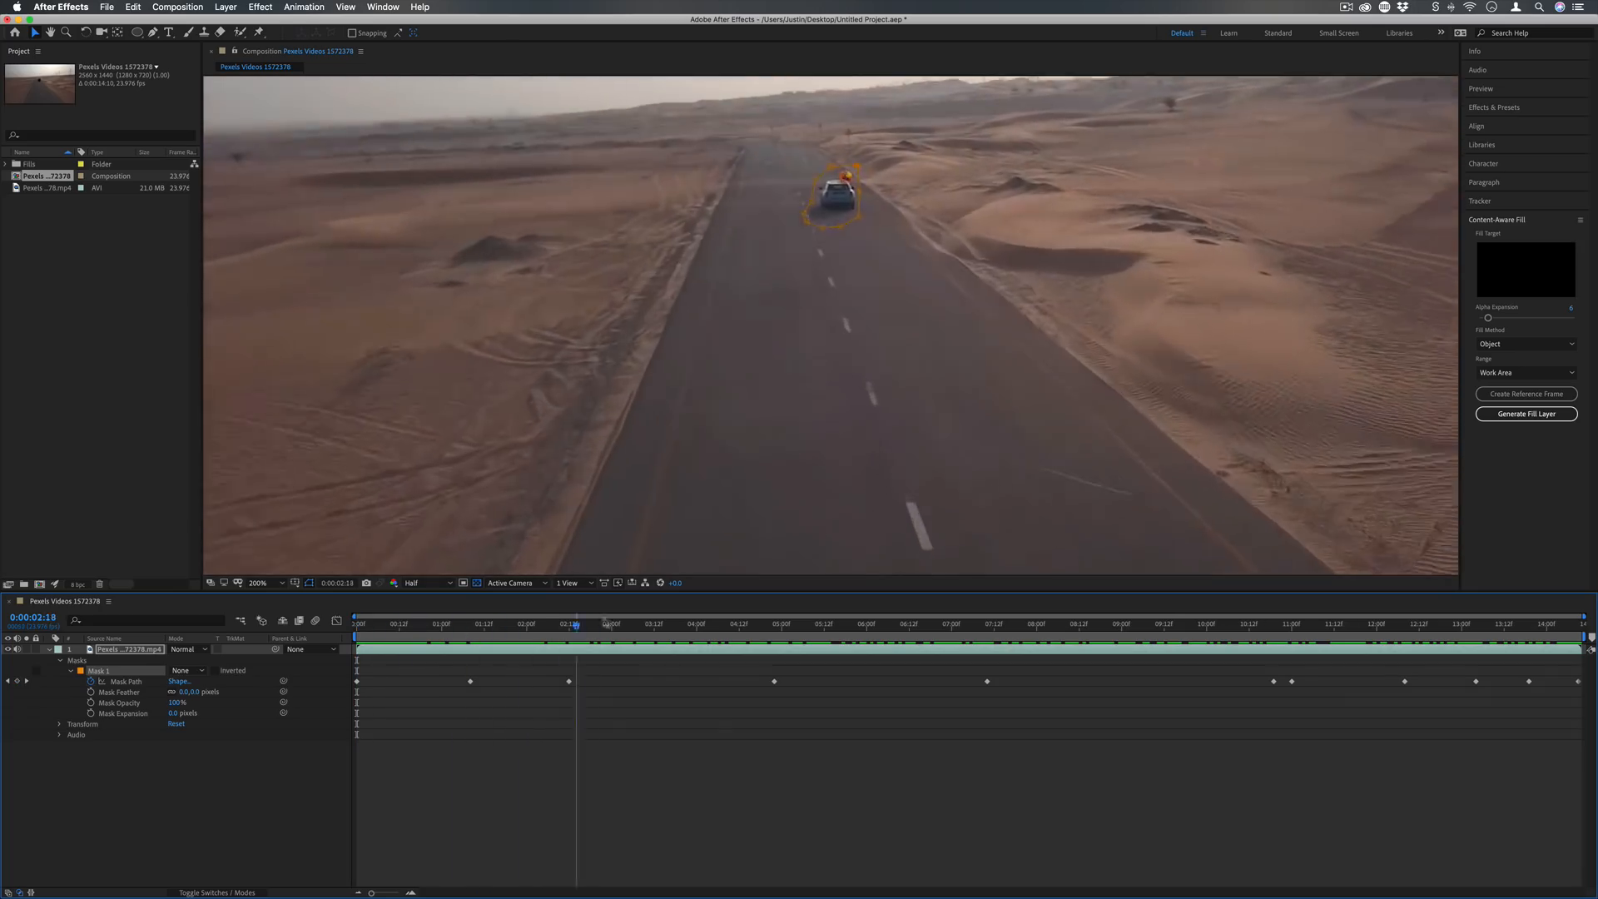
click(188, 650)
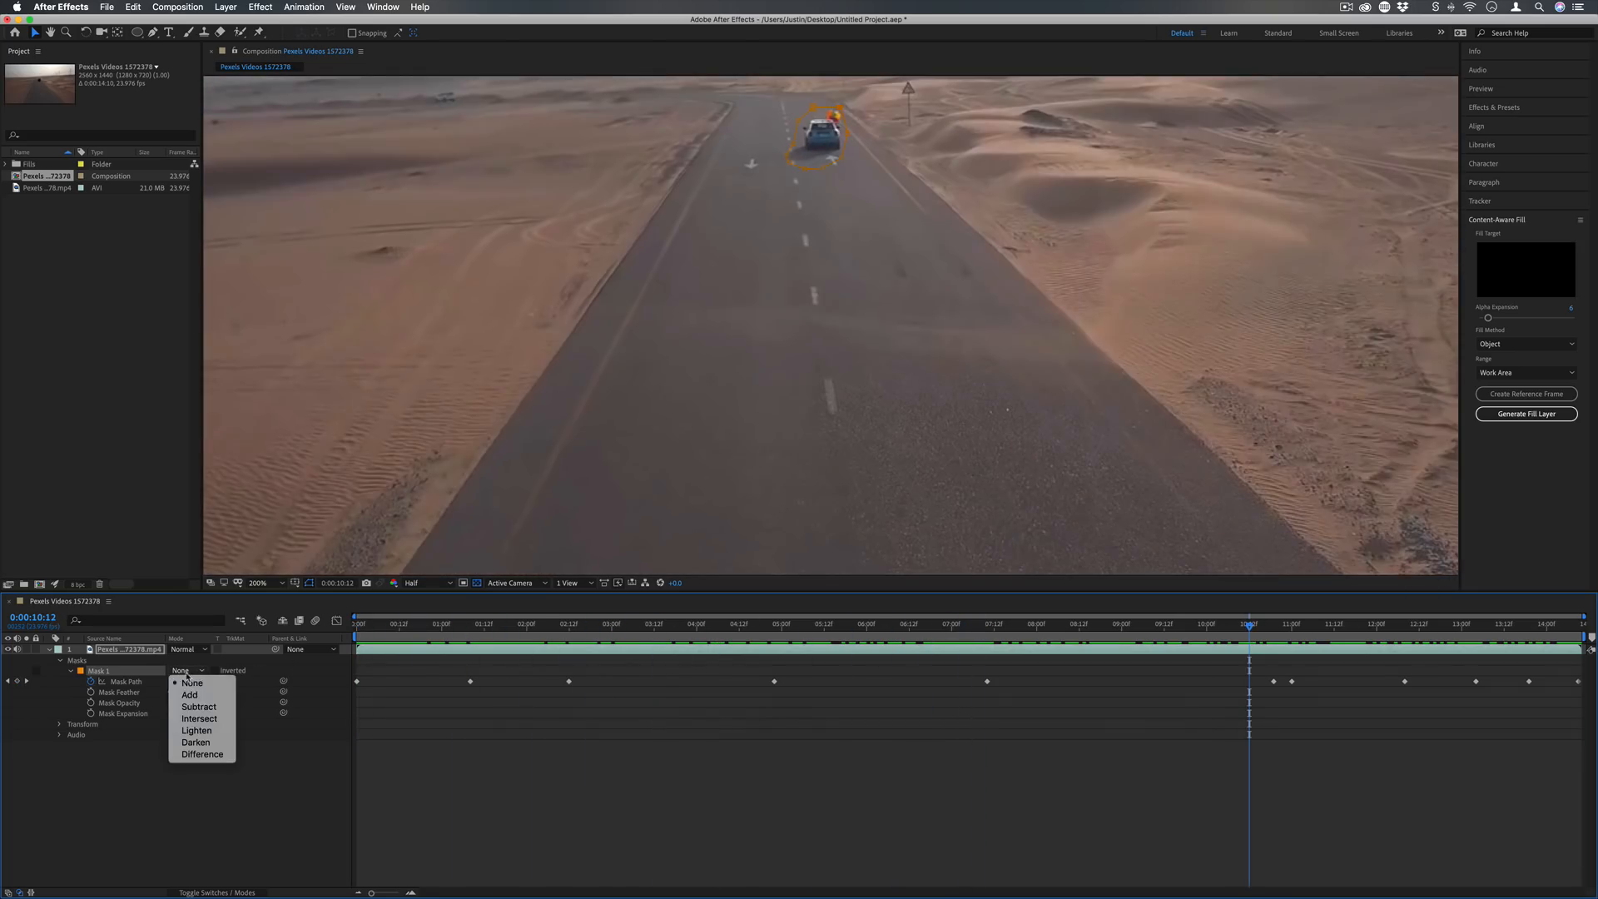
Return the mask to Subtract and set a small Alpha Expansion in Content-Aware Fill.
click(198, 706)
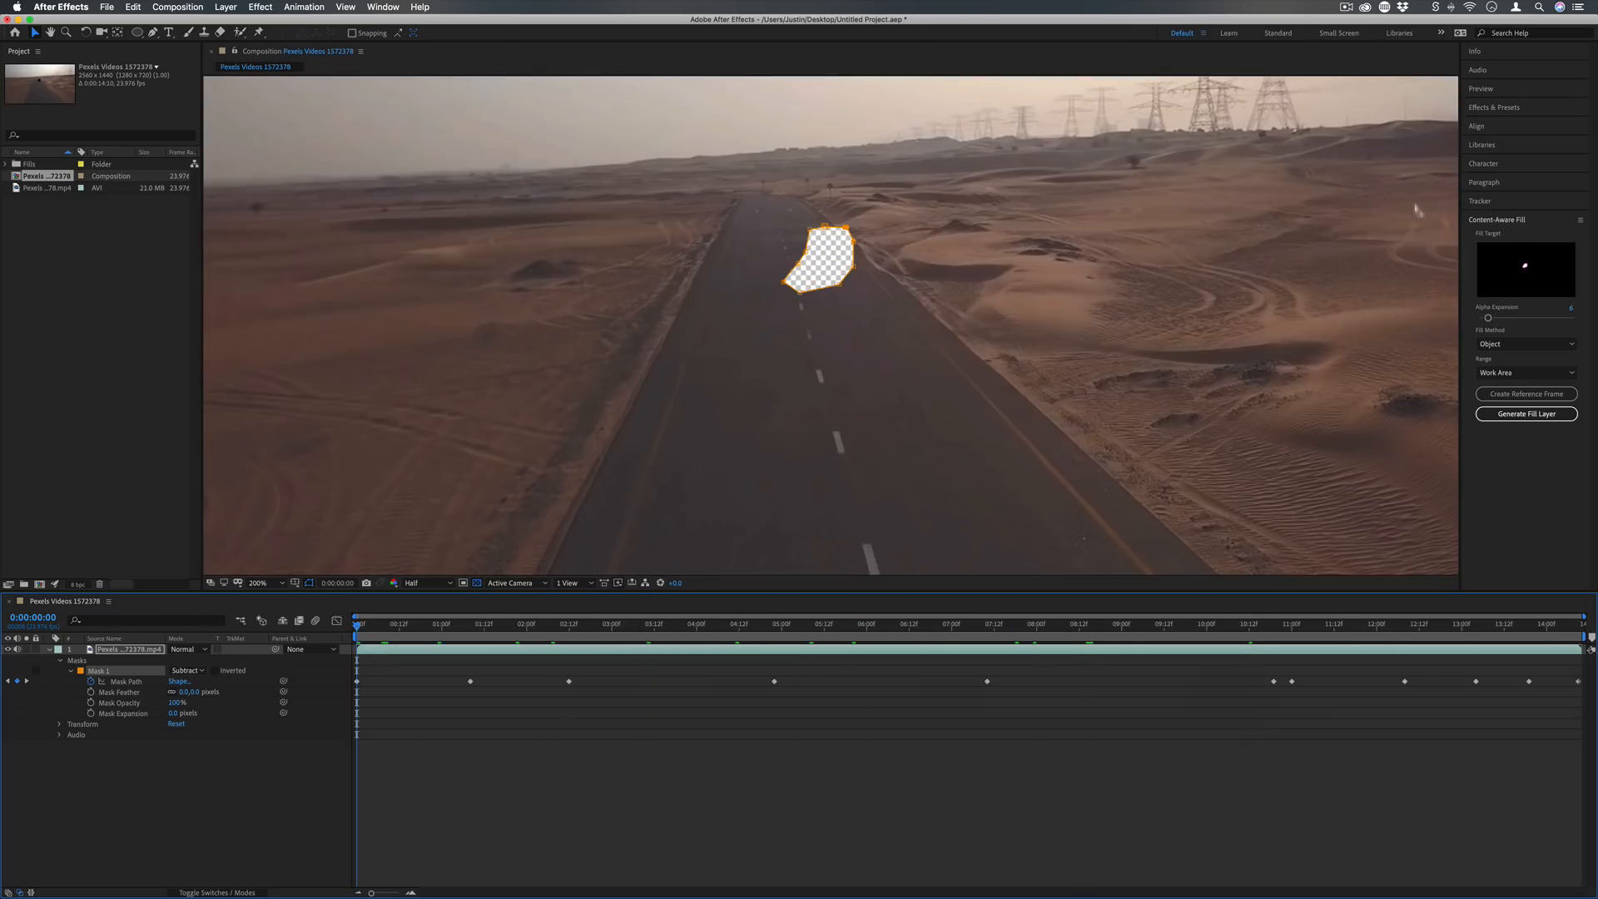
mouse_move(1523, 336)
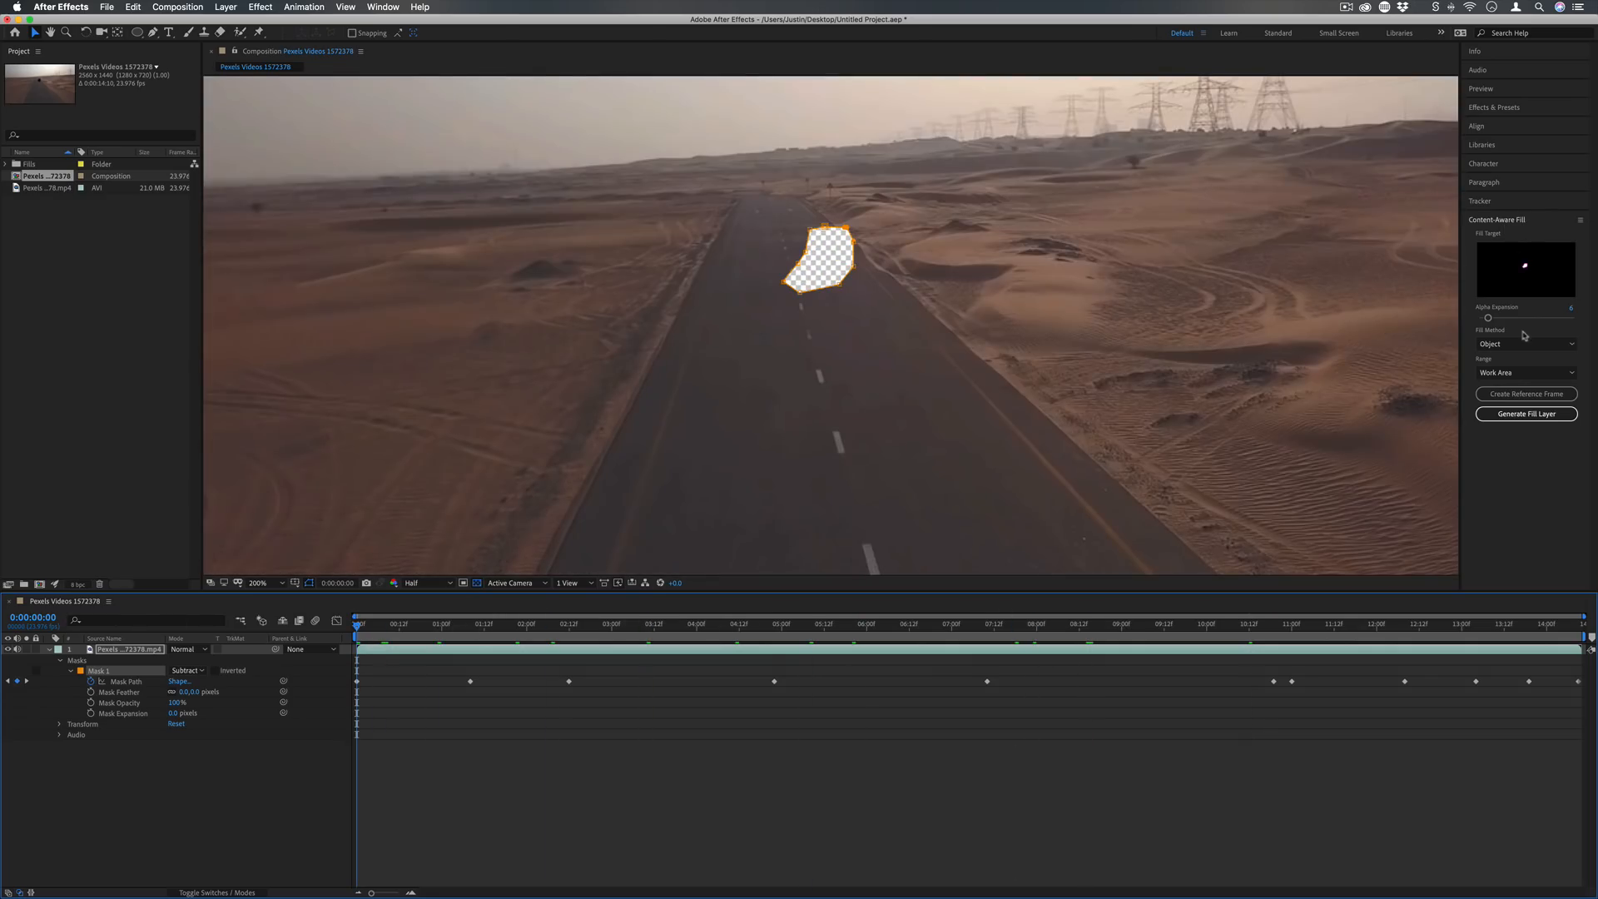
drag(1488, 317, 1532, 317)
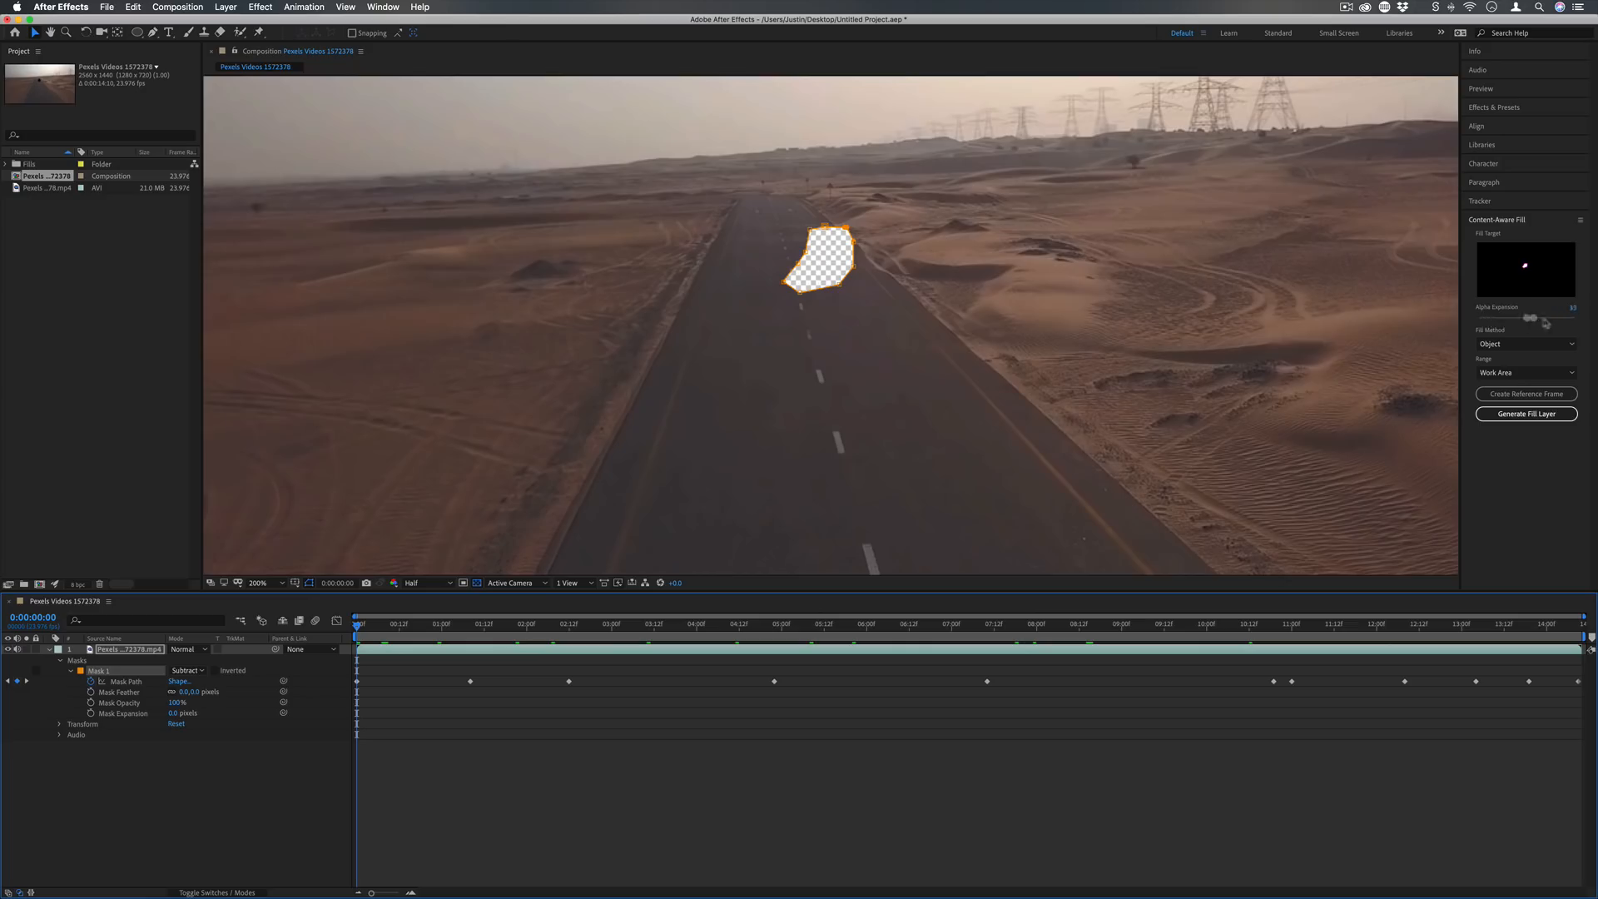
drag(1534, 317, 1528, 316)
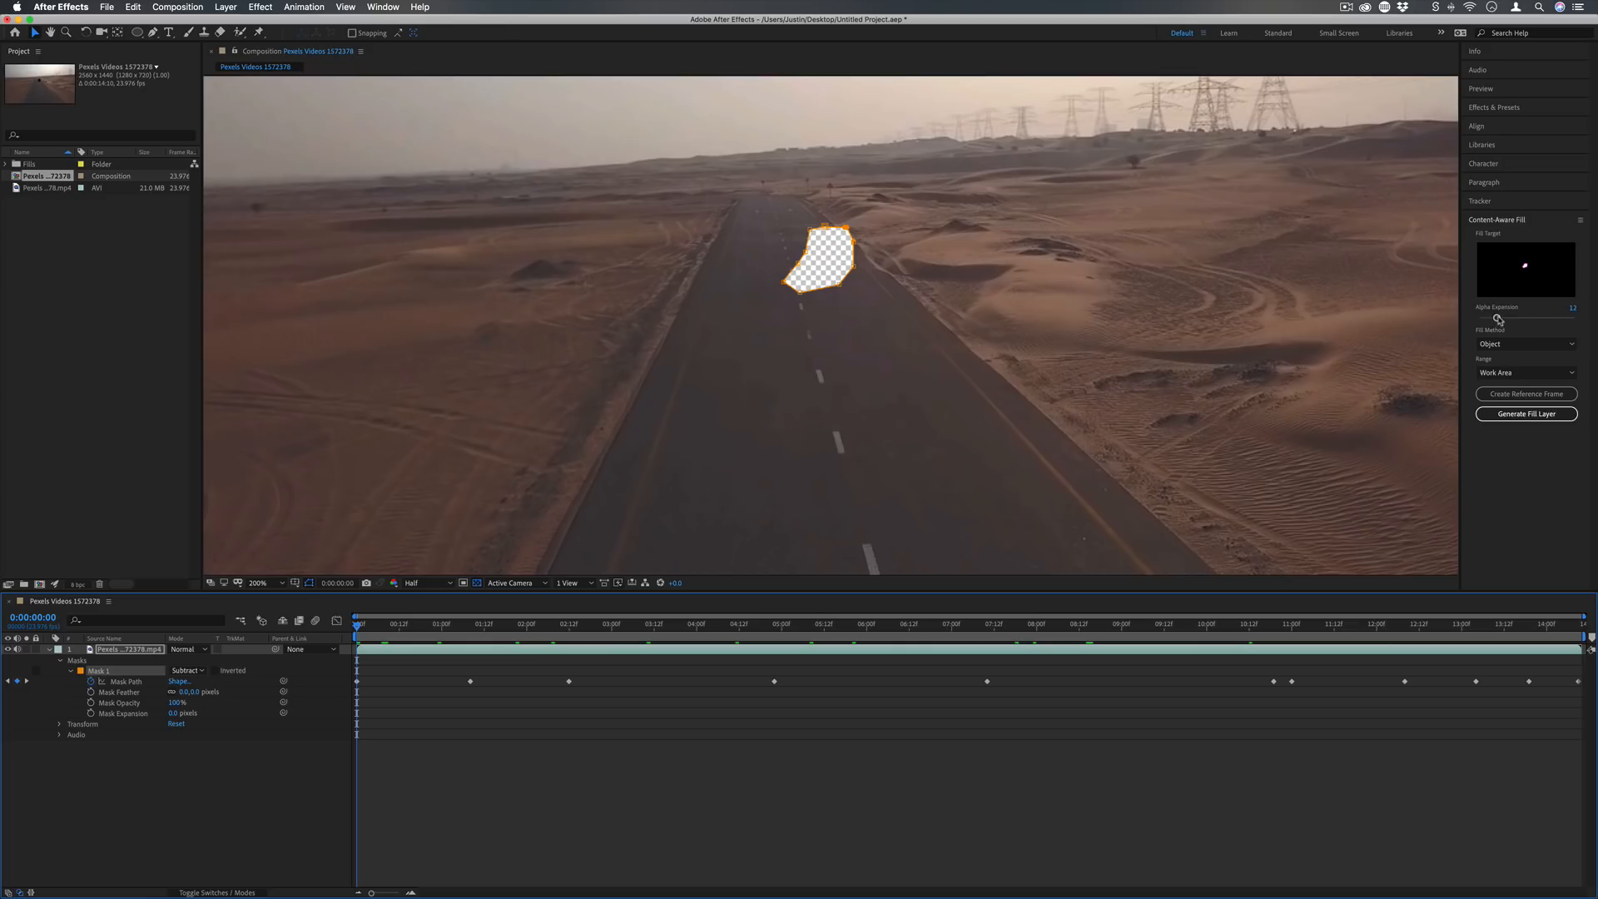
drag(1500, 318, 1491, 318)
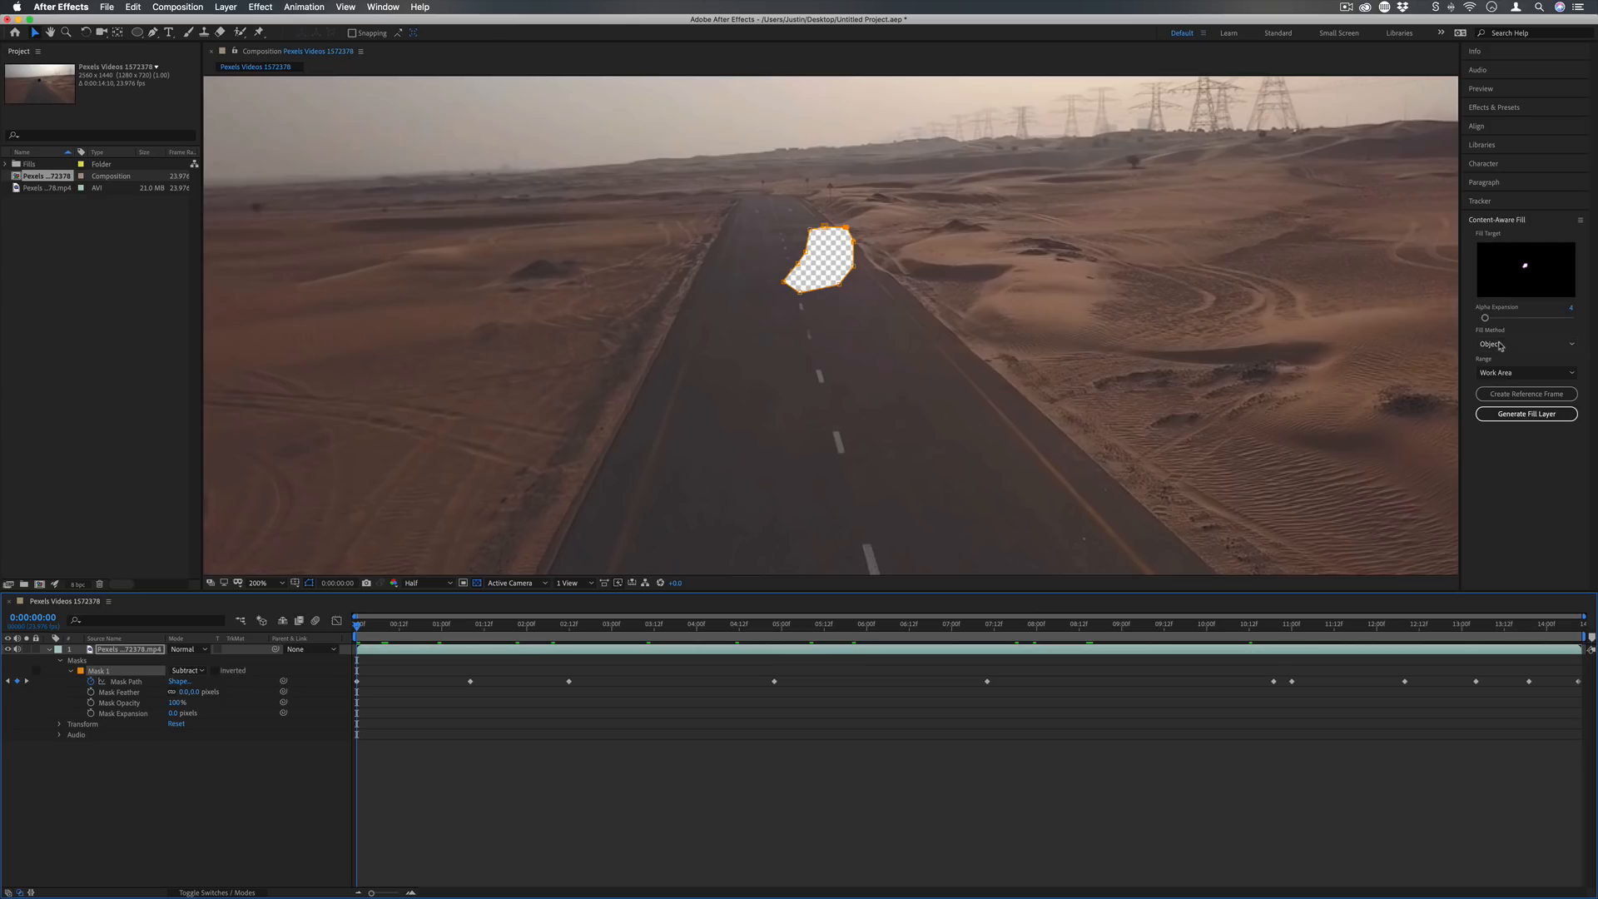
Keep Fill Method on Object and Range limited to the Work Area.
click(1527, 343)
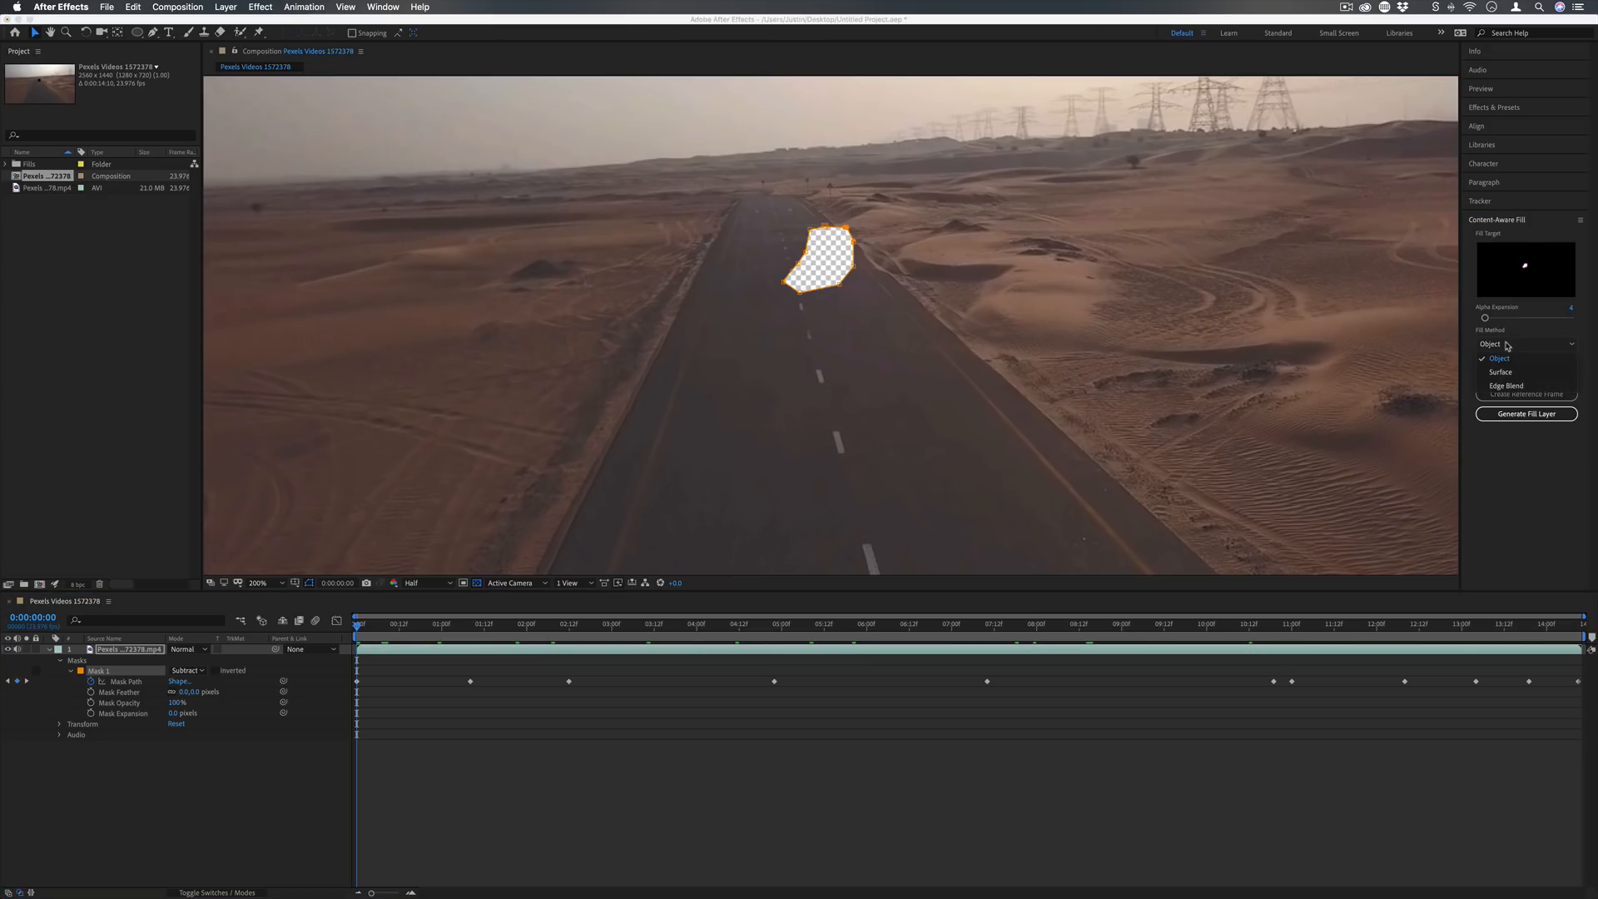
click(1500, 358)
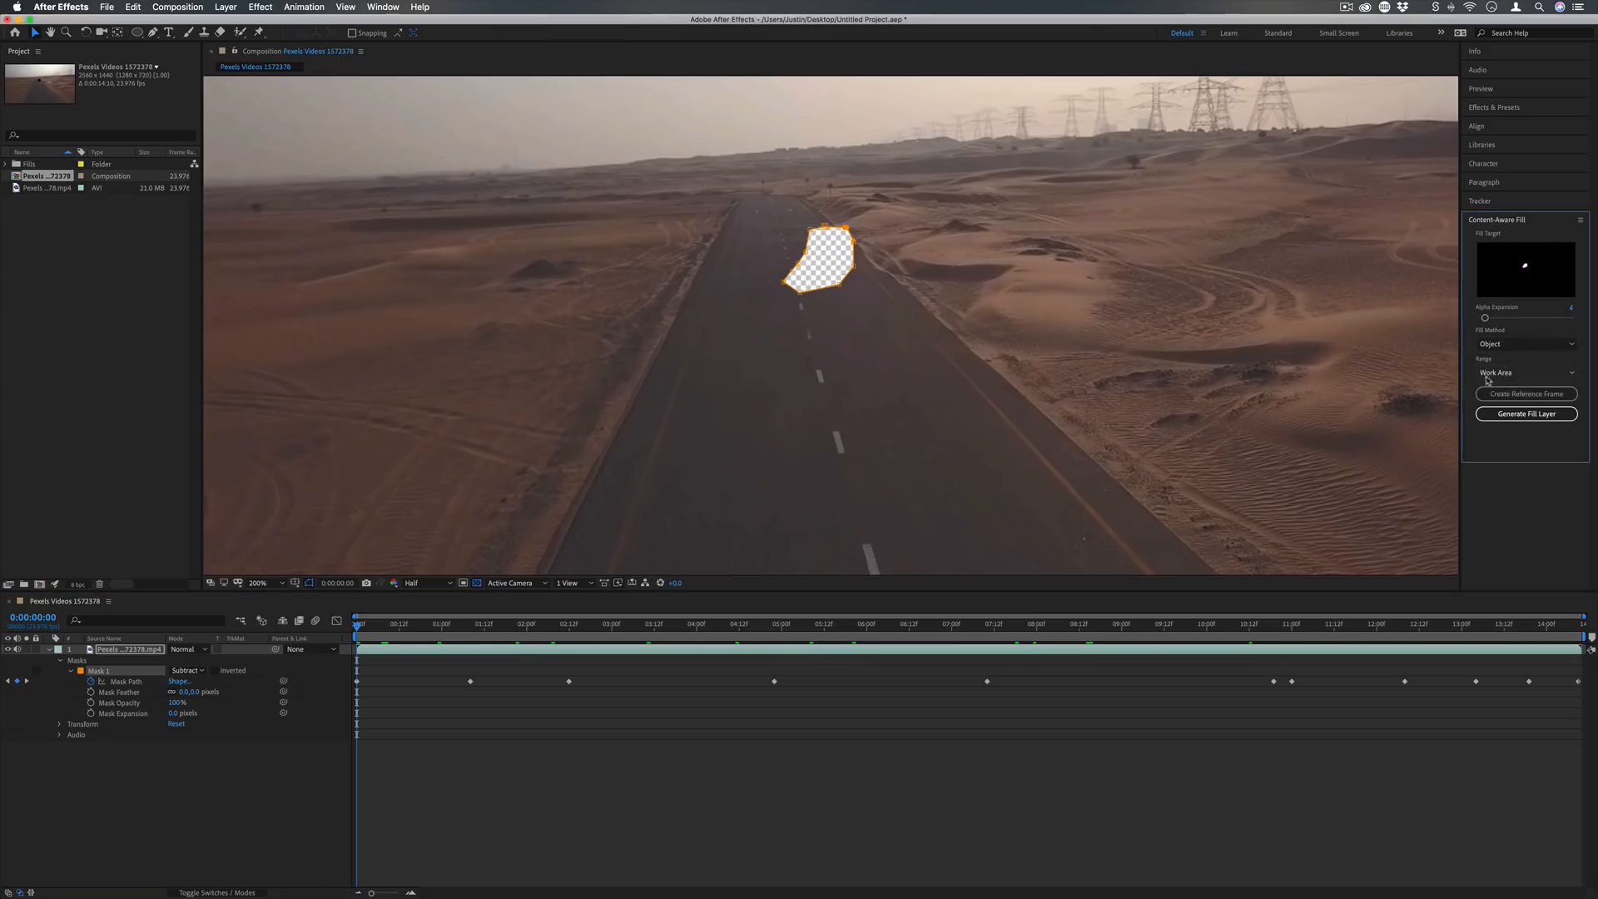
click(1527, 371)
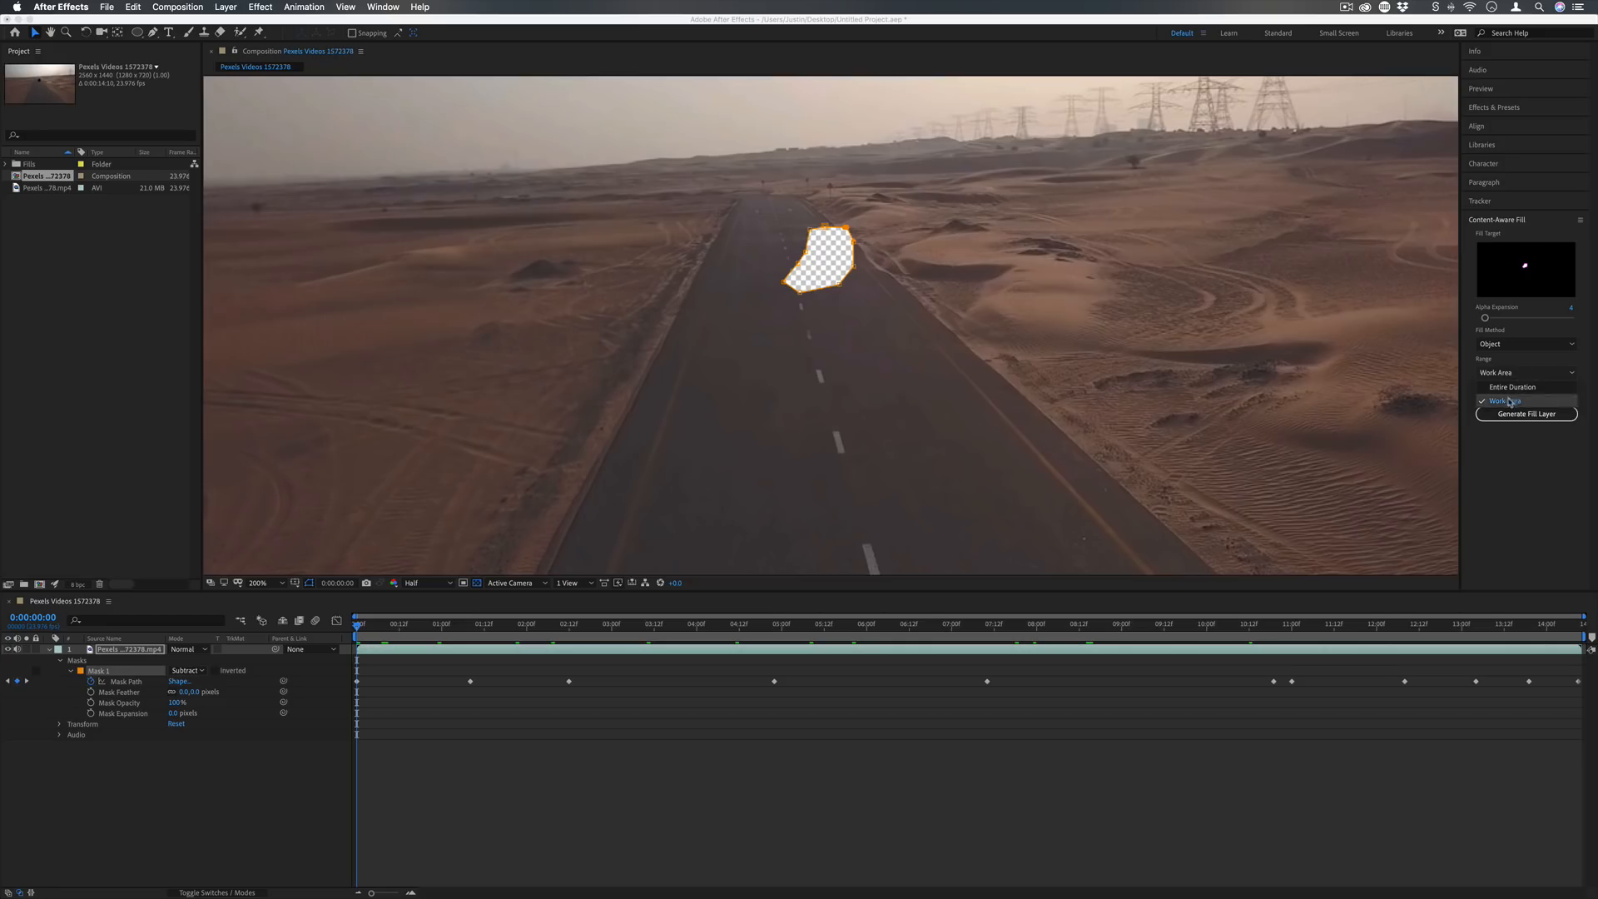
click(1504, 401)
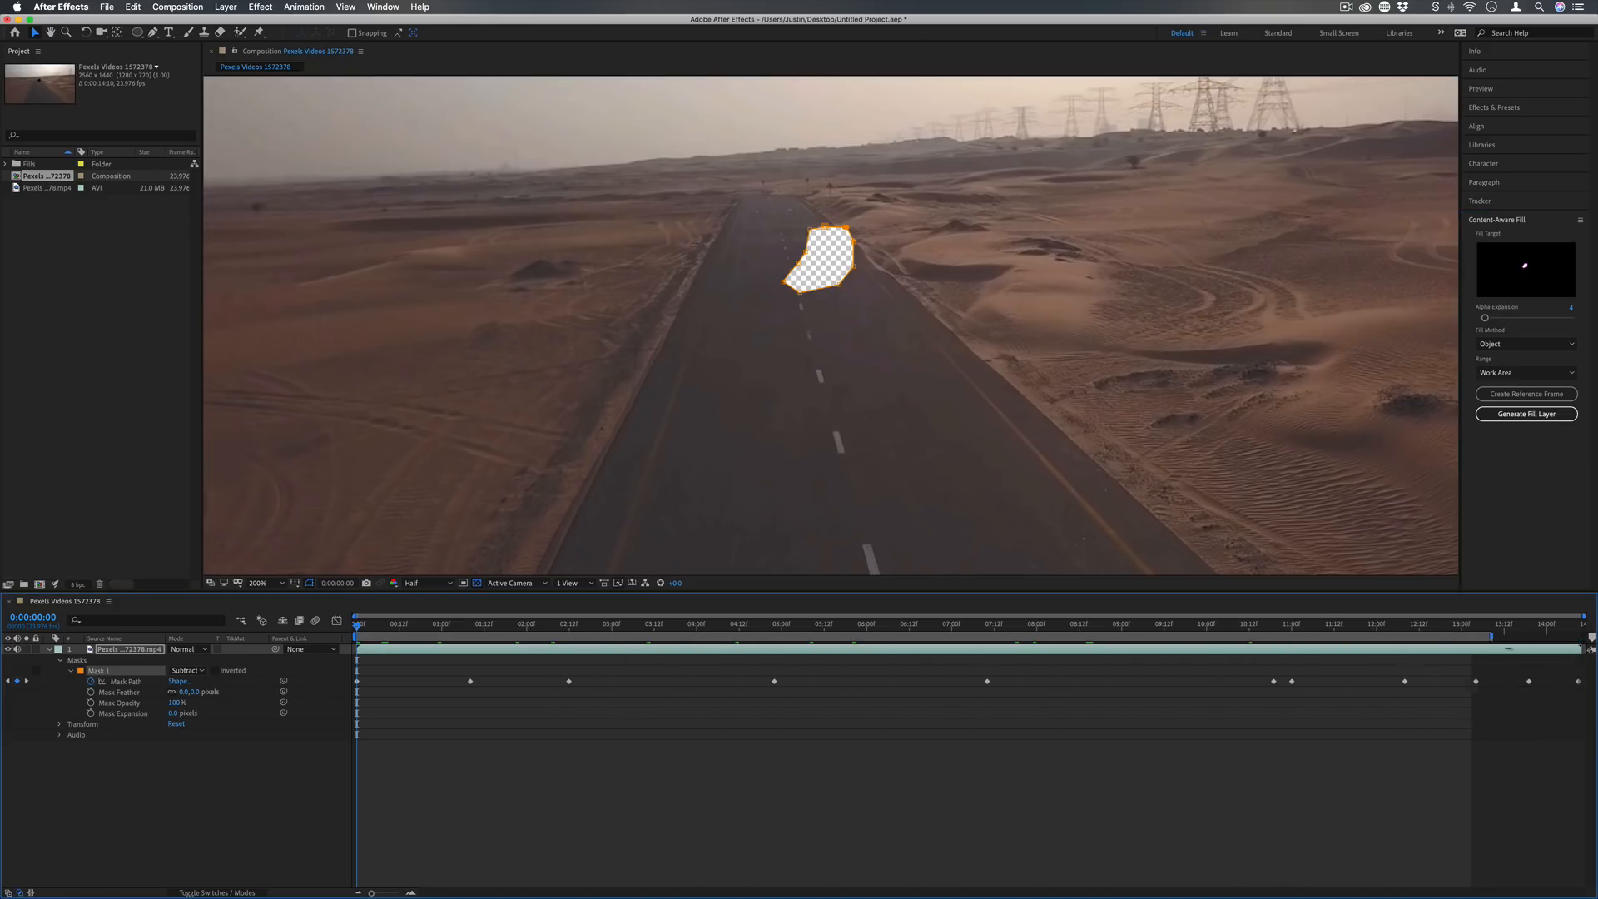
mouse_move(1586, 634)
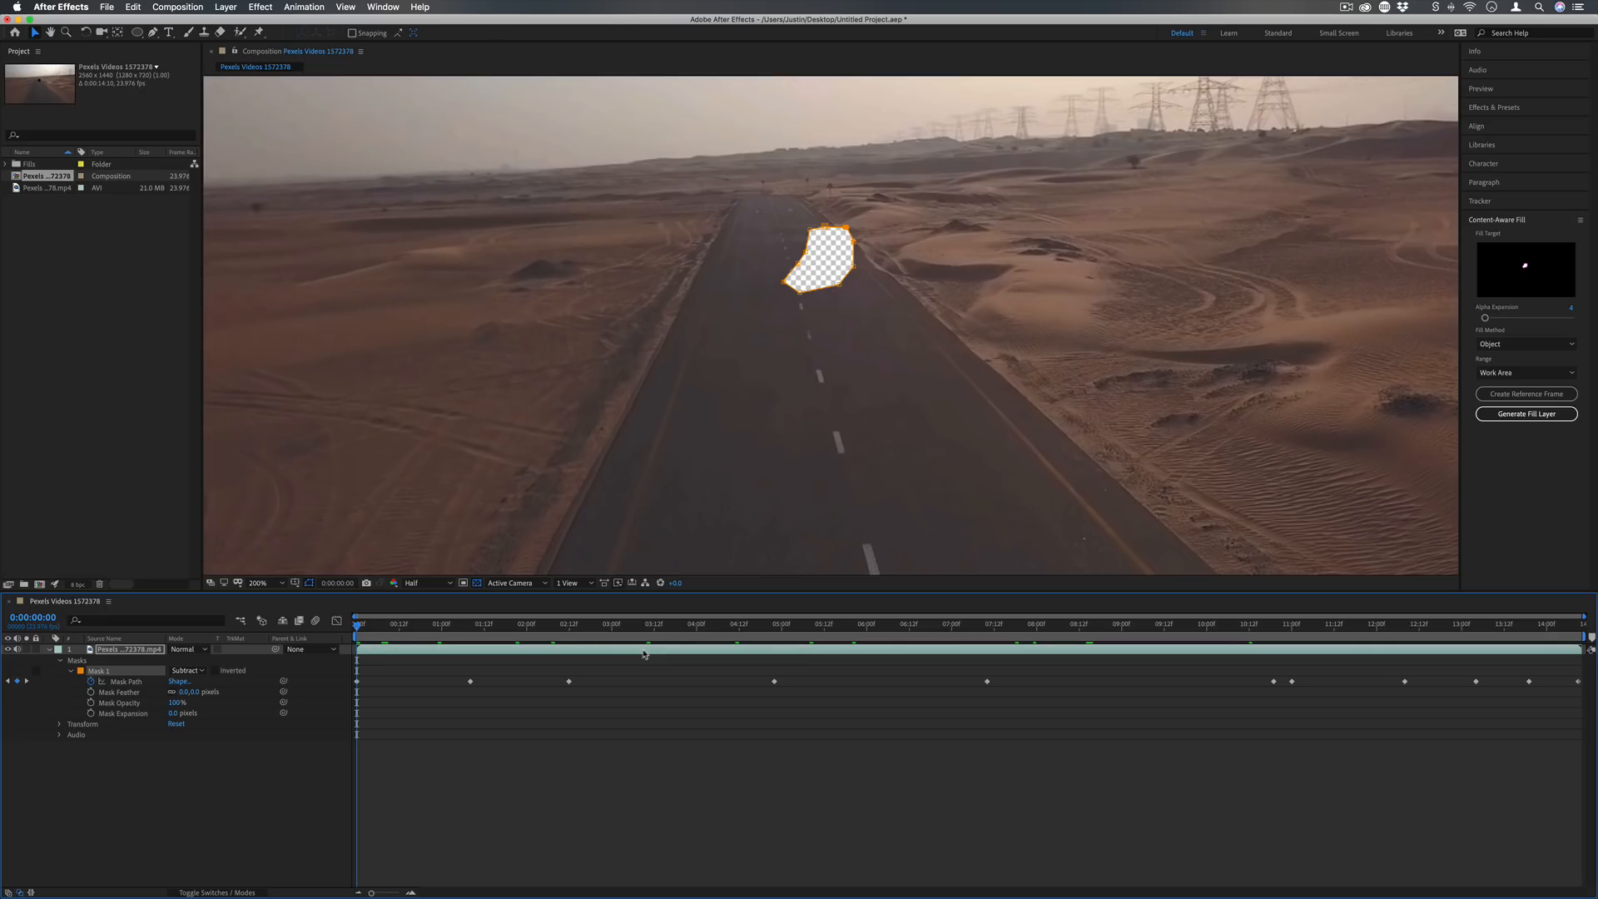
mouse_move(1527, 473)
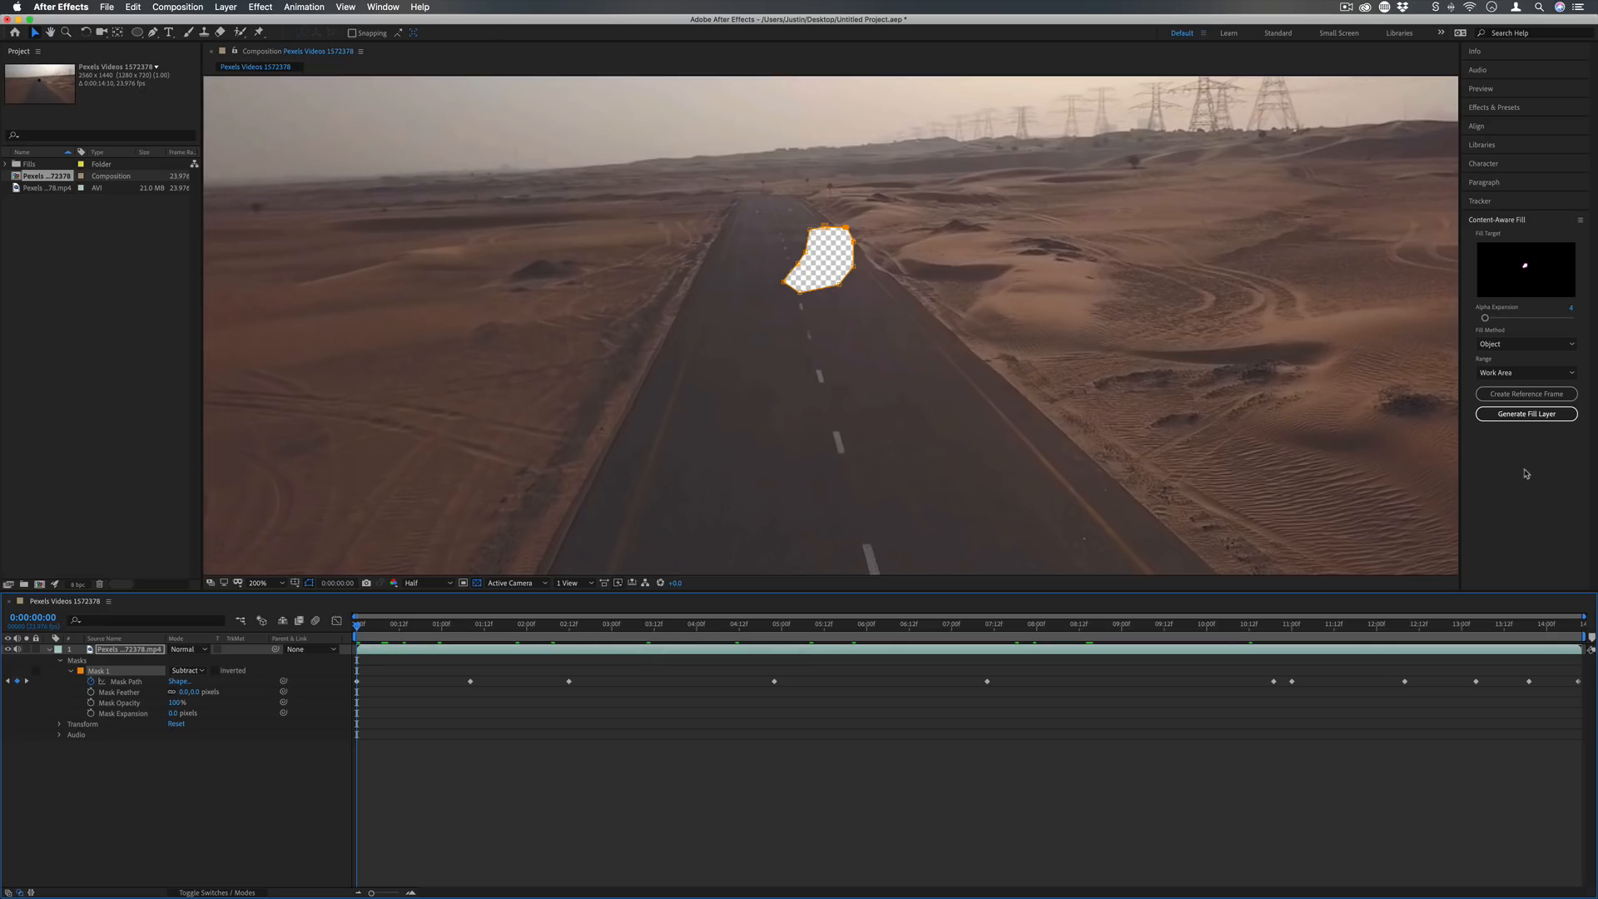
Generate the fill layer that paints the road in where the masked car was.
click(1525, 413)
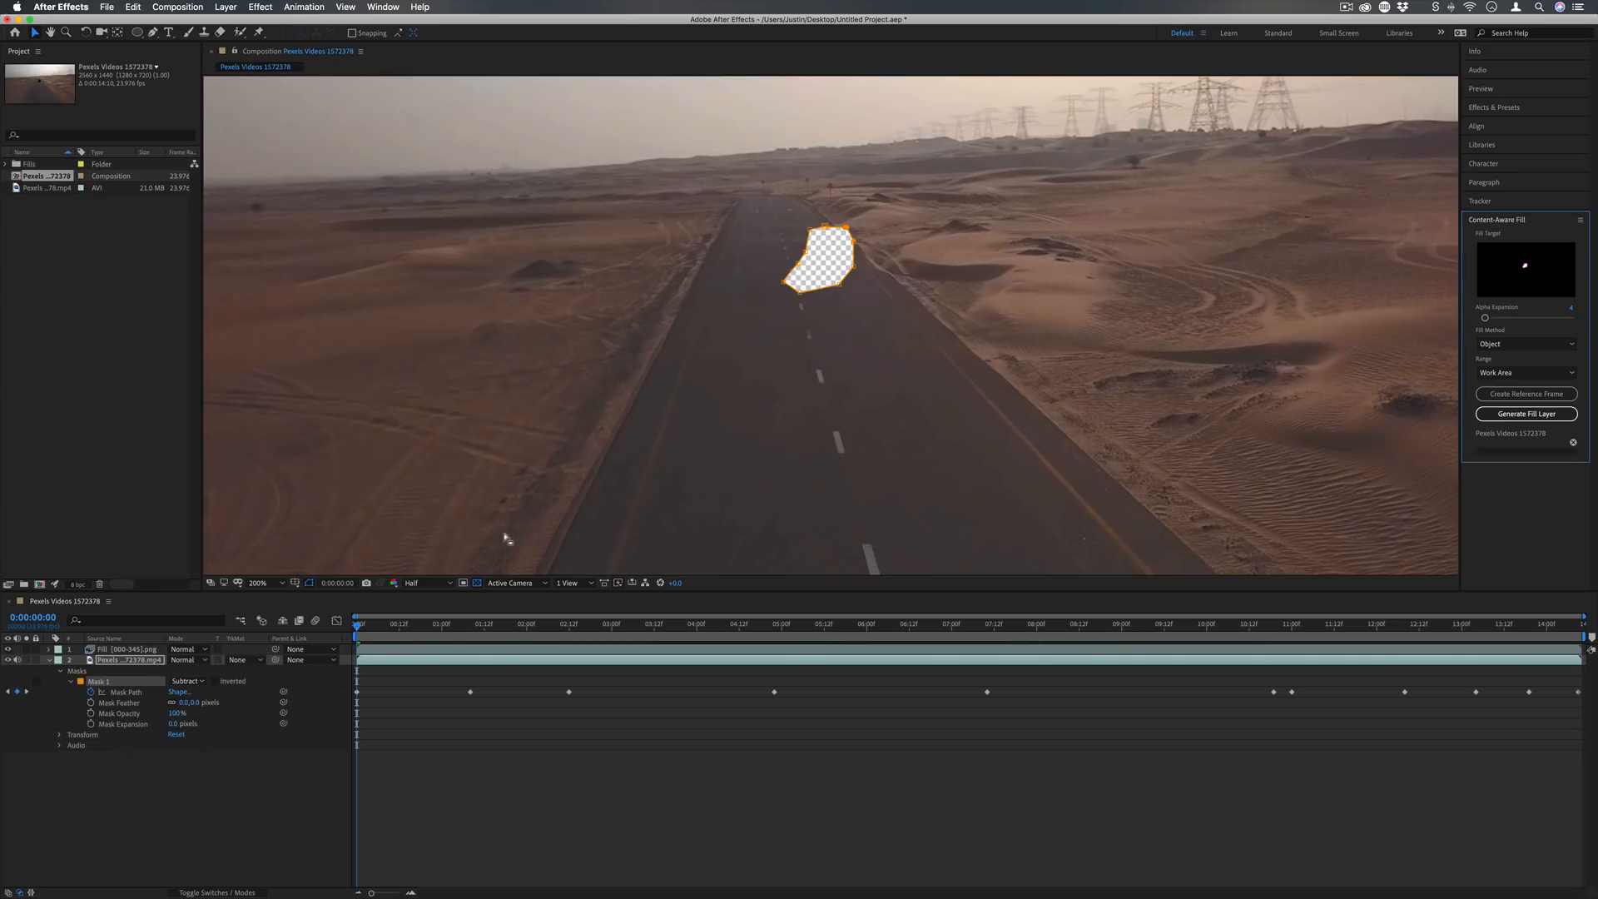
click(1527, 412)
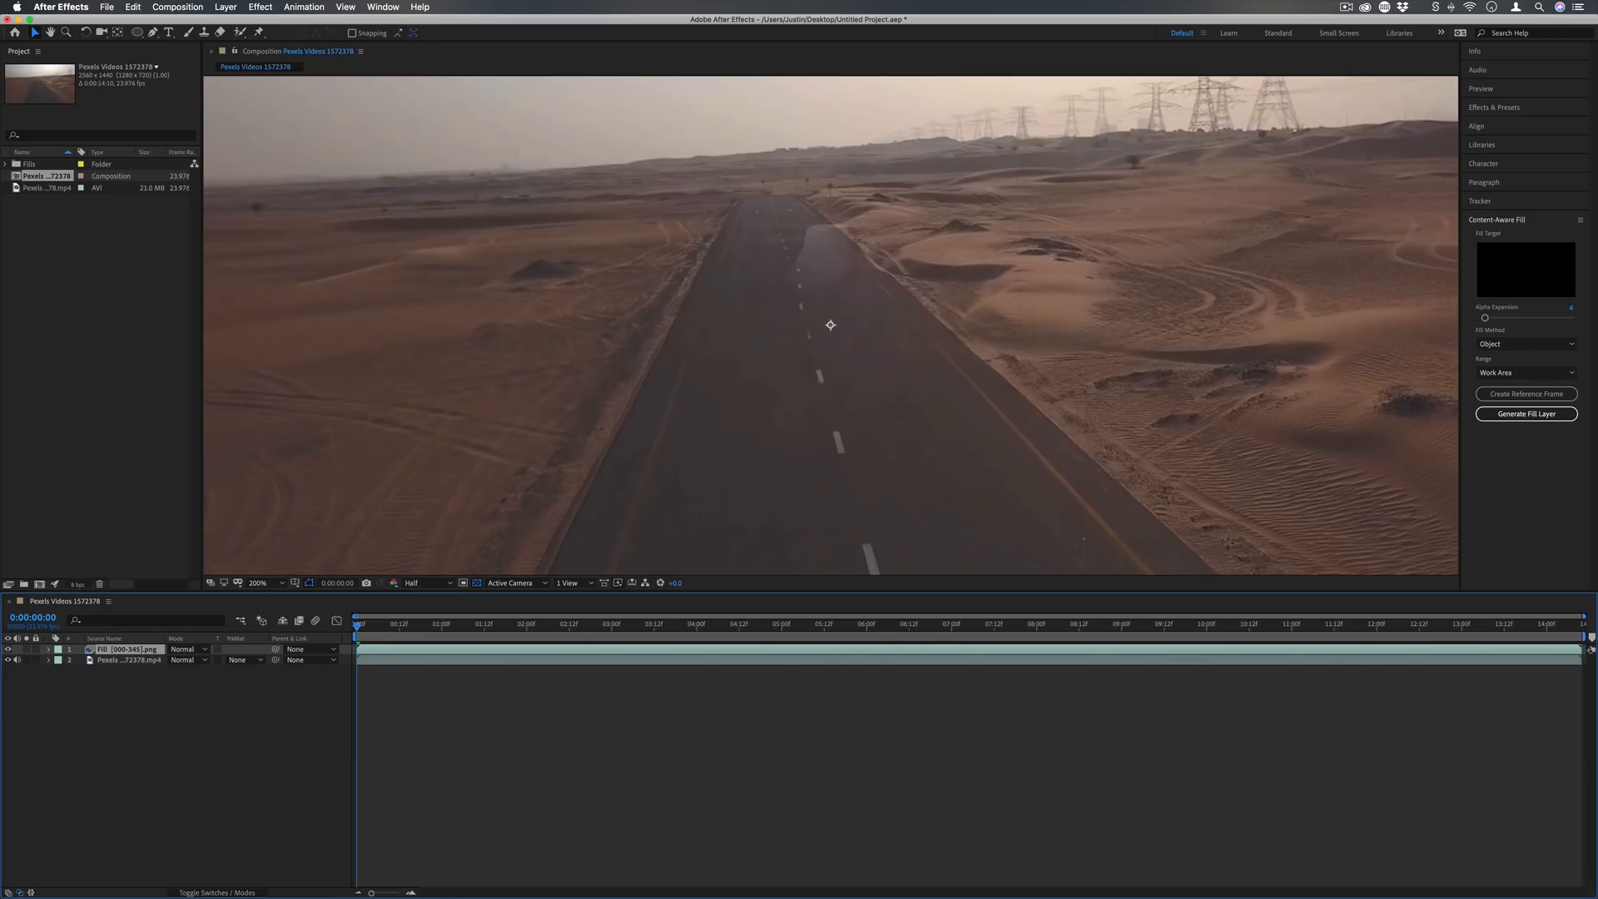
Hide the original footage to view the fill patch alone, then show it again.
click(6, 659)
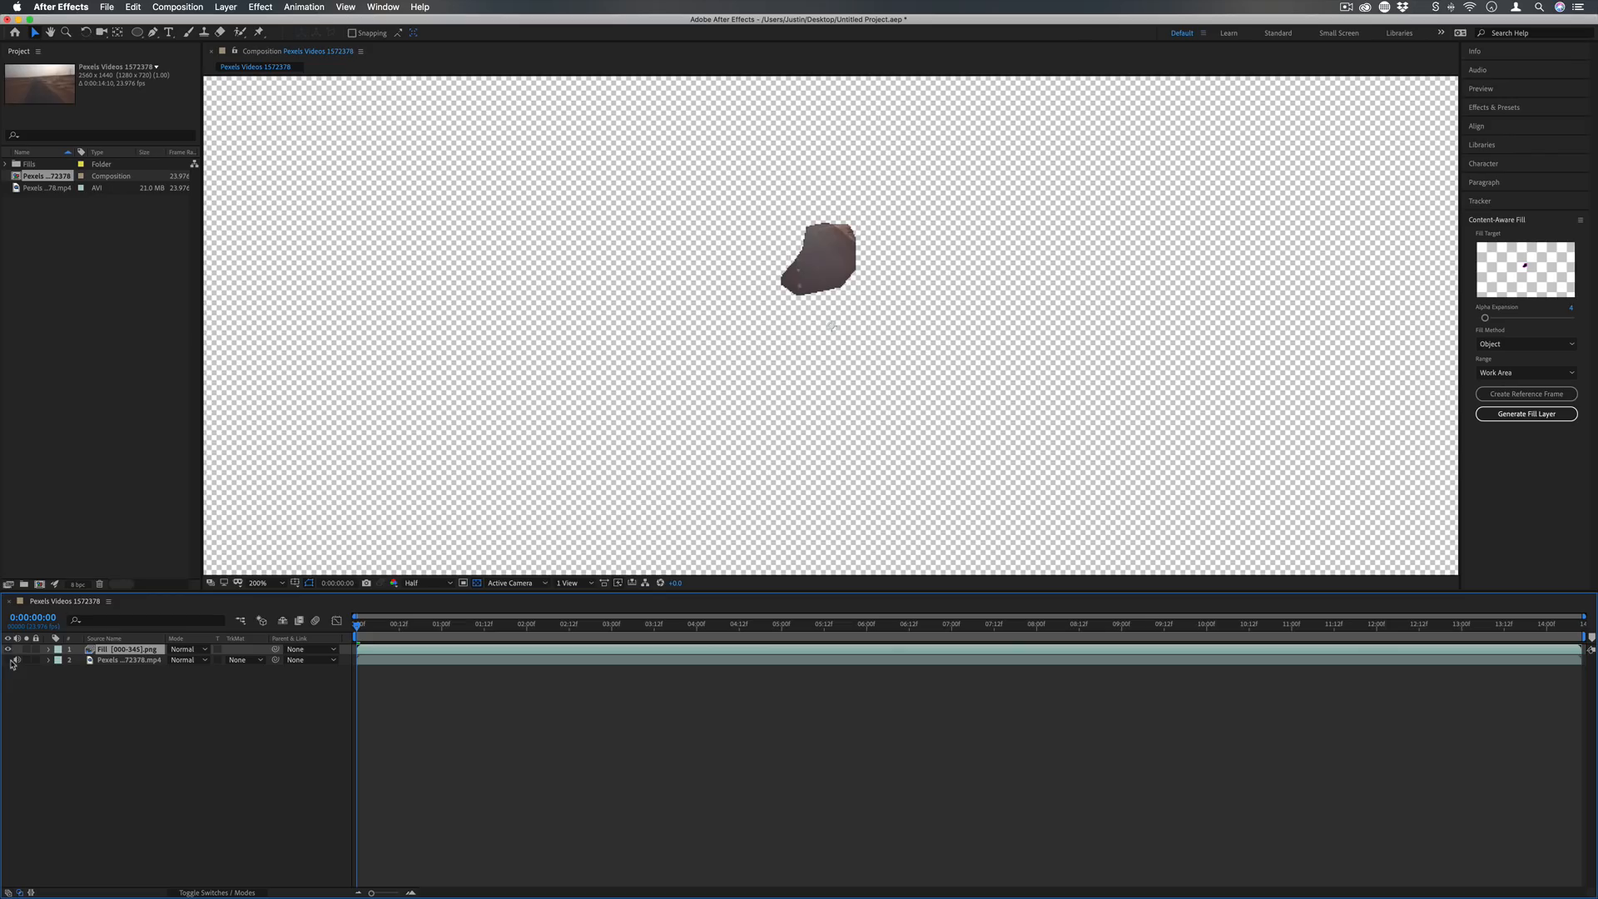
click(513, 623)
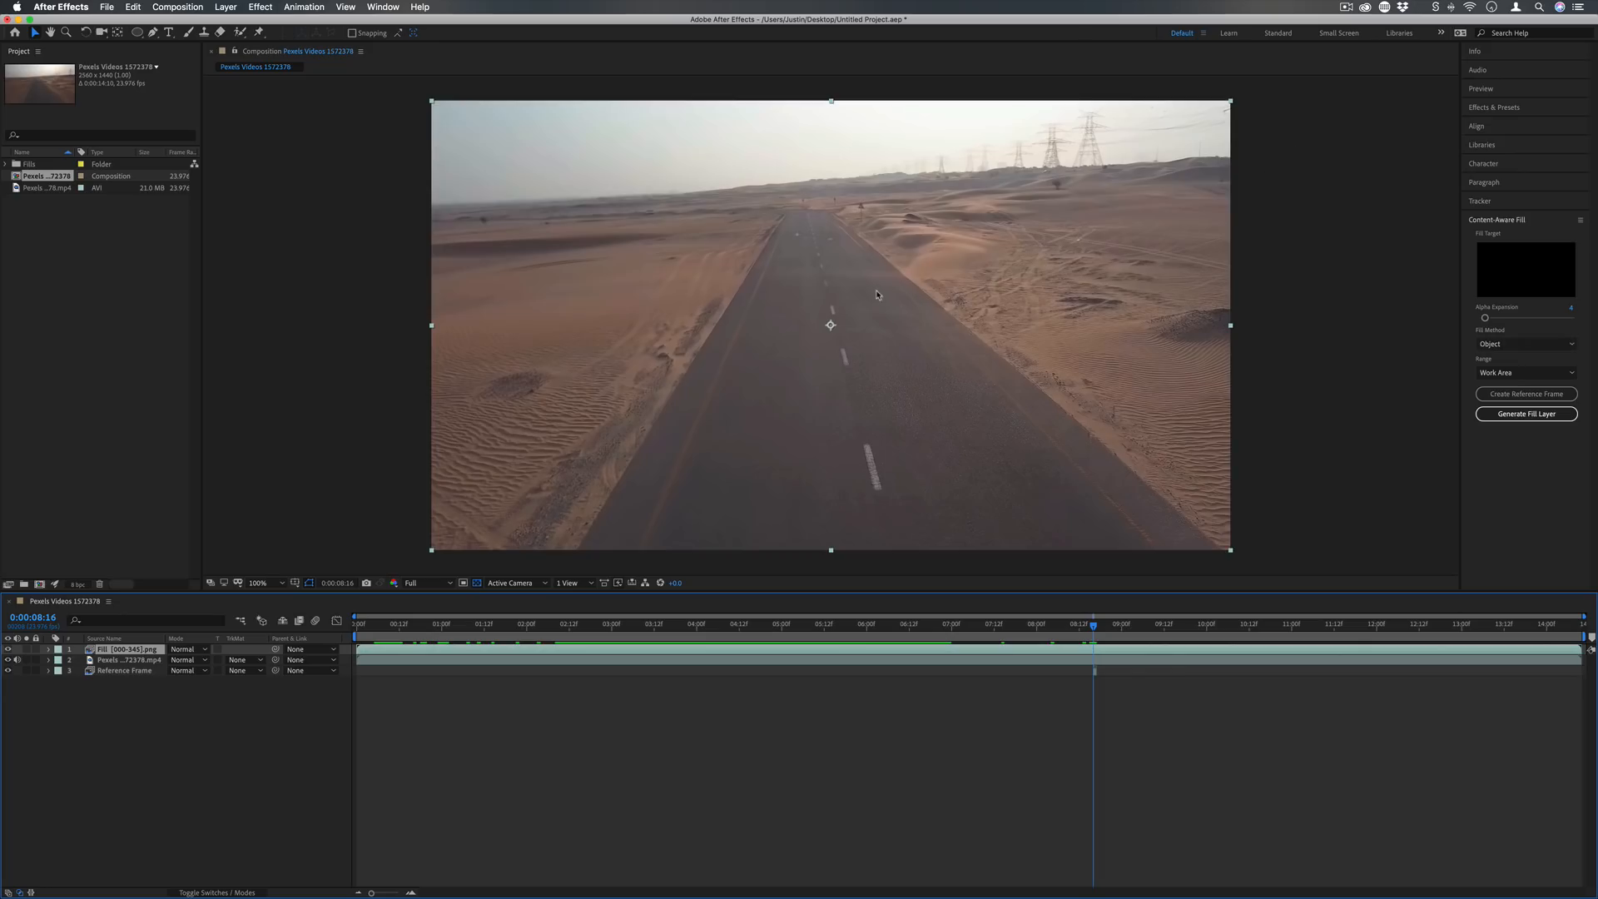
mouse_move(851, 239)
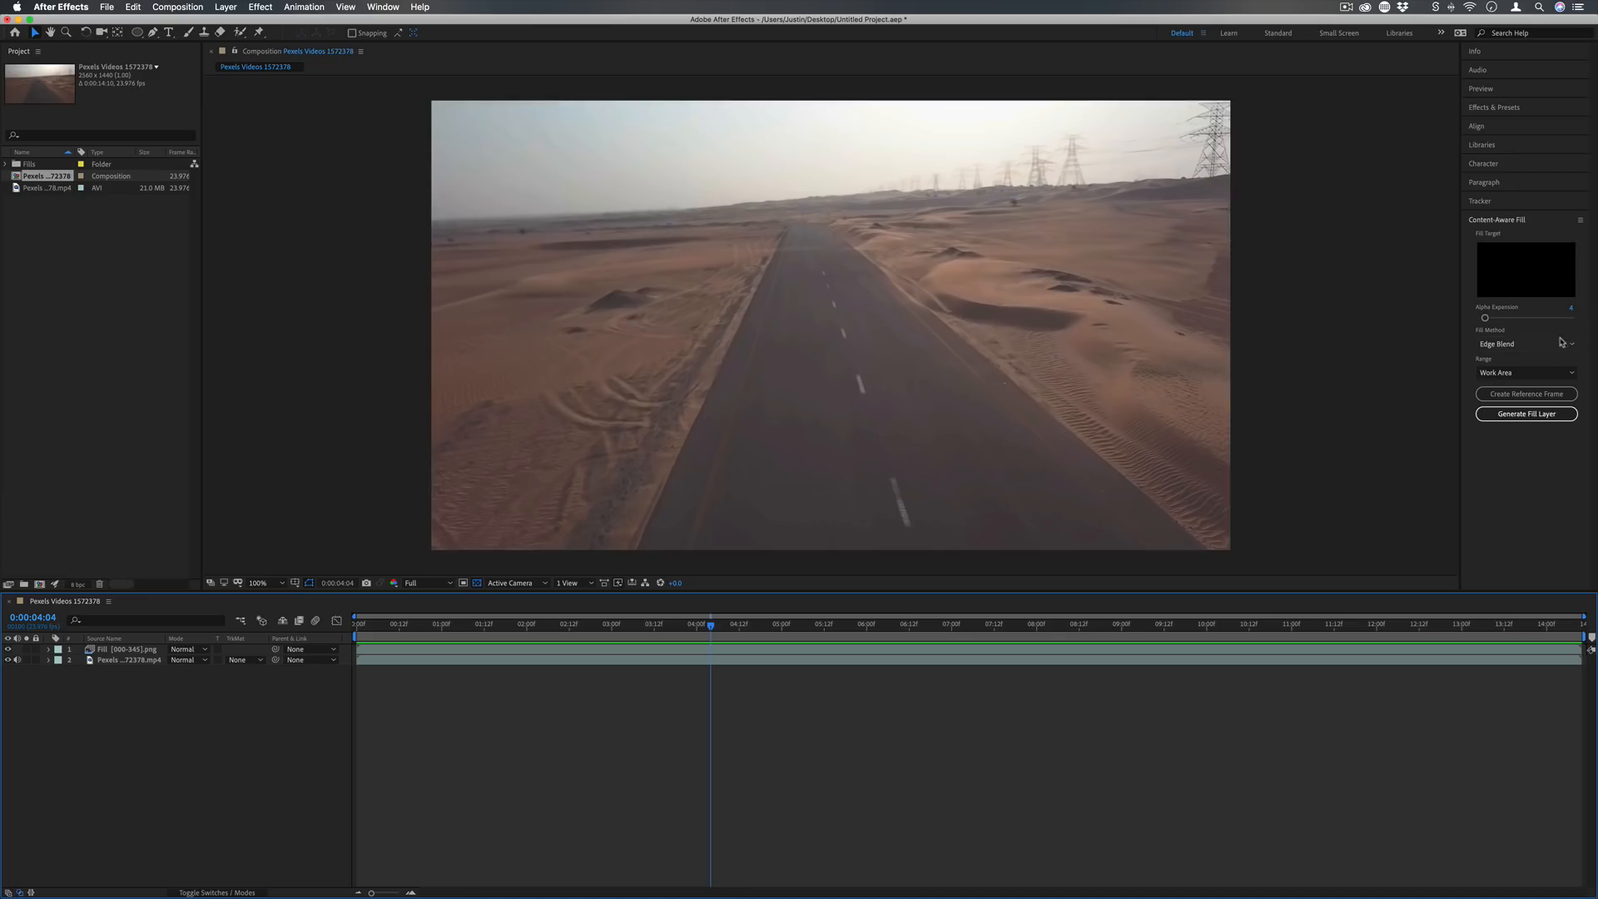
Remove the generated fill layer, leaving the masked footage, ready to choose another fill method.
click(125, 650)
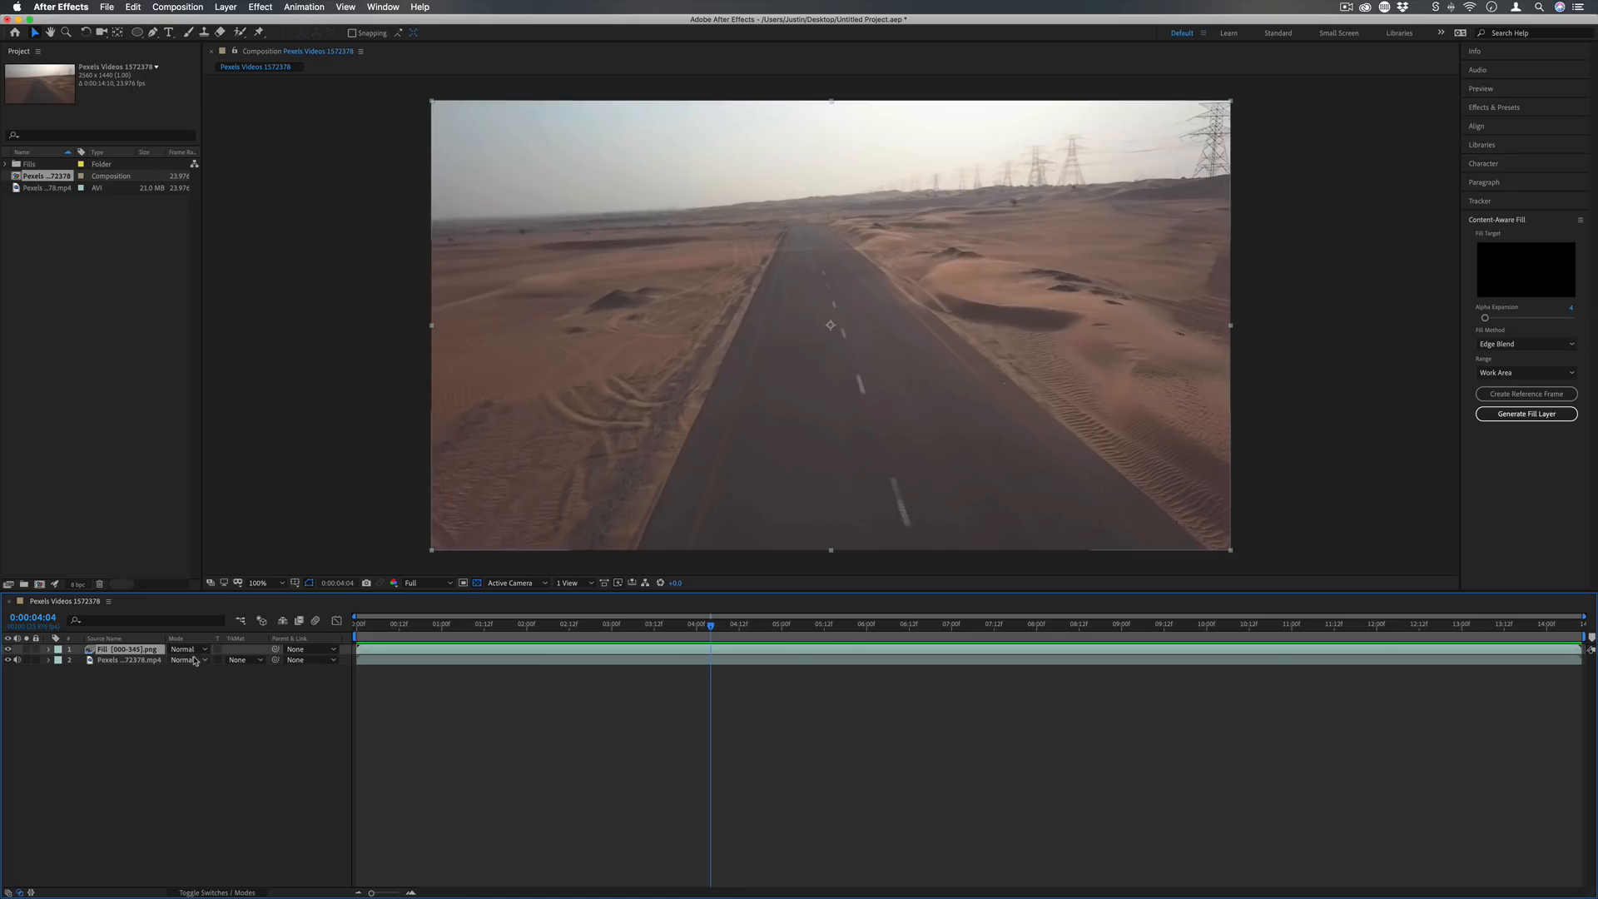
click(1527, 343)
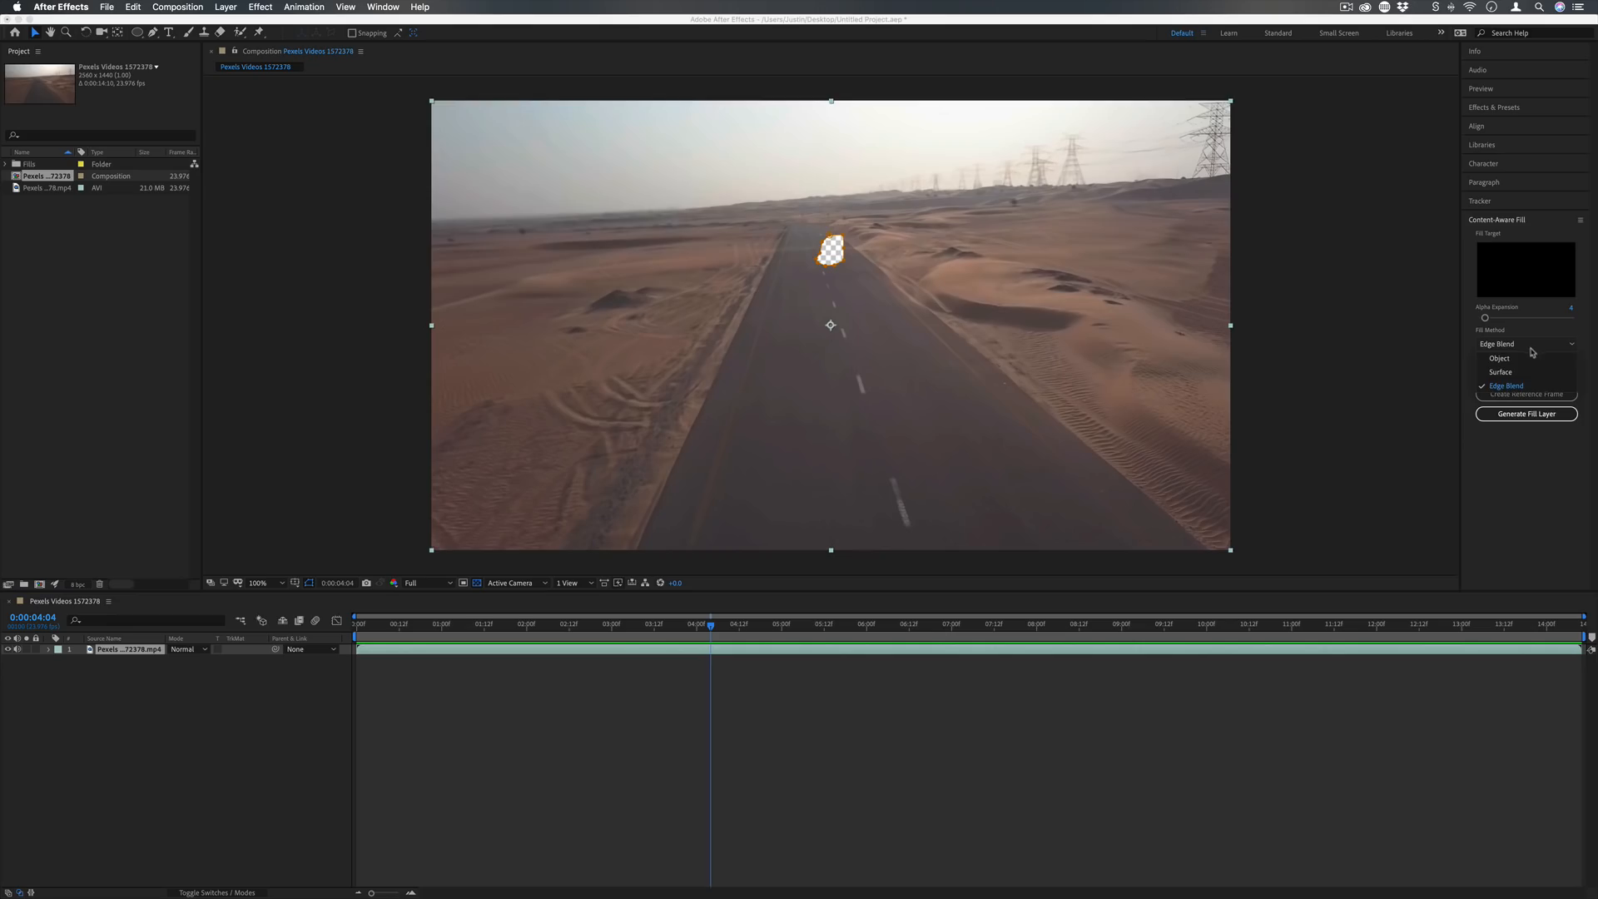